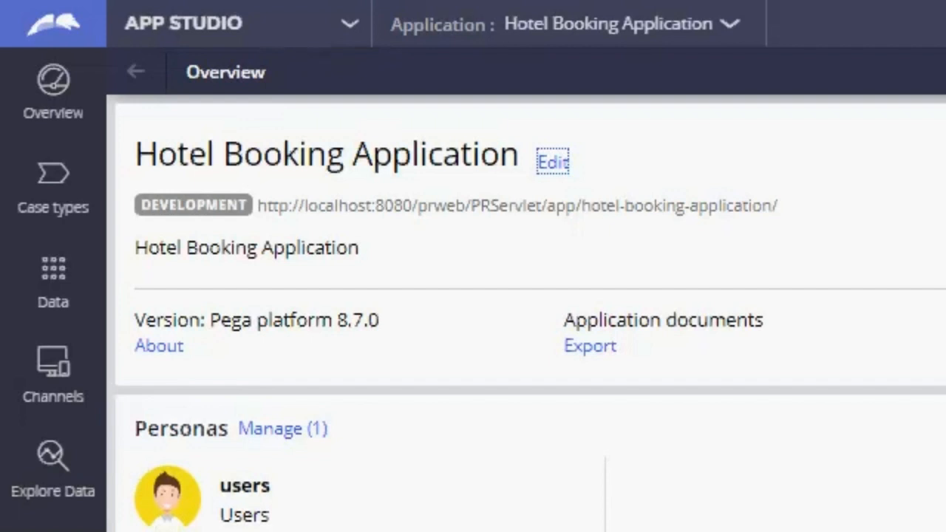
mouse_move(53, 214)
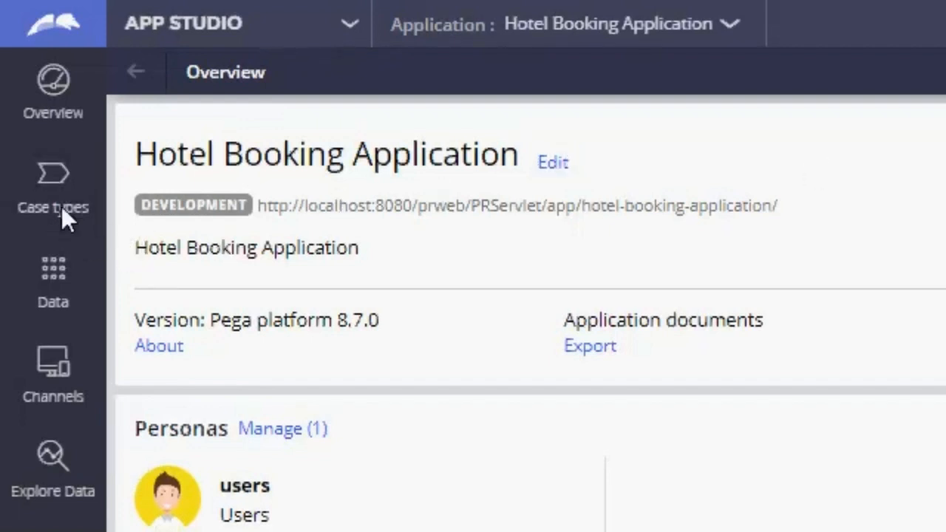
- Go to Case types, the Reservation case type, and its Select Rooms step in Initiate Reservation
left_click(54, 192)
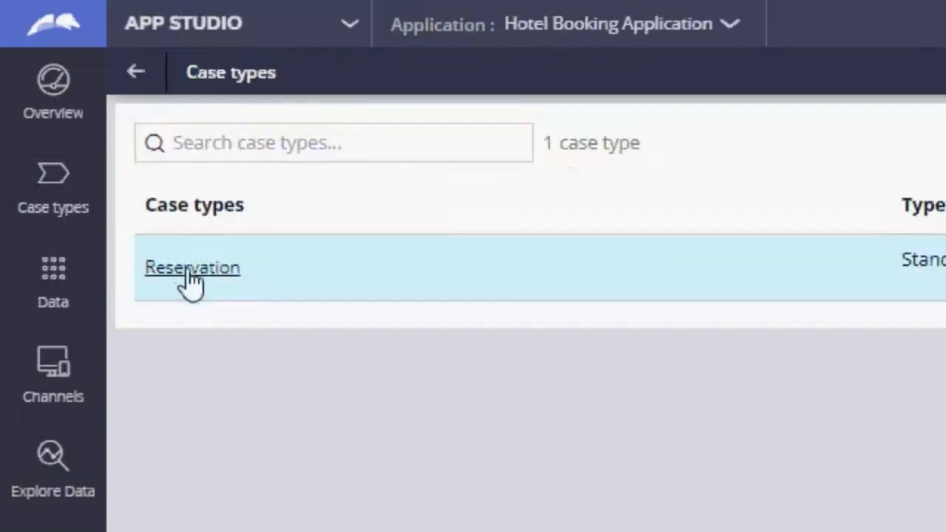
left_click(192, 266)
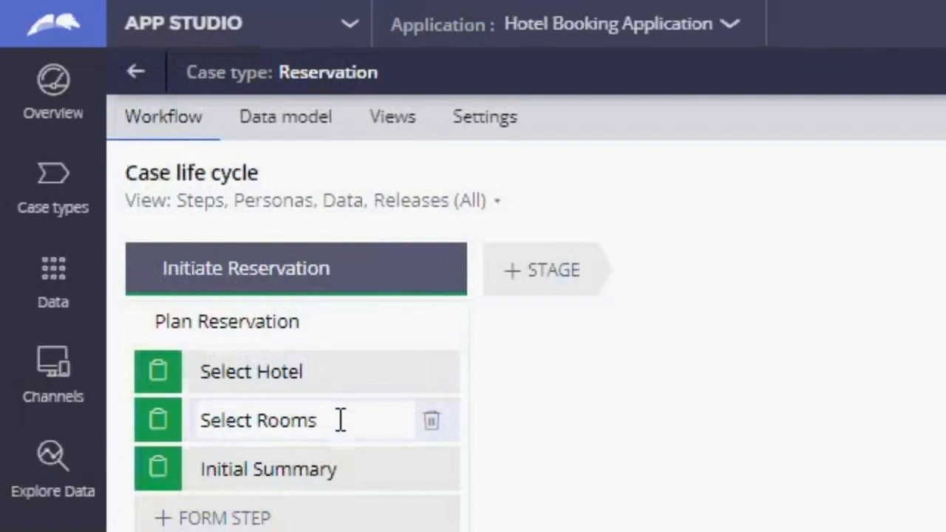
double_click(257, 420)
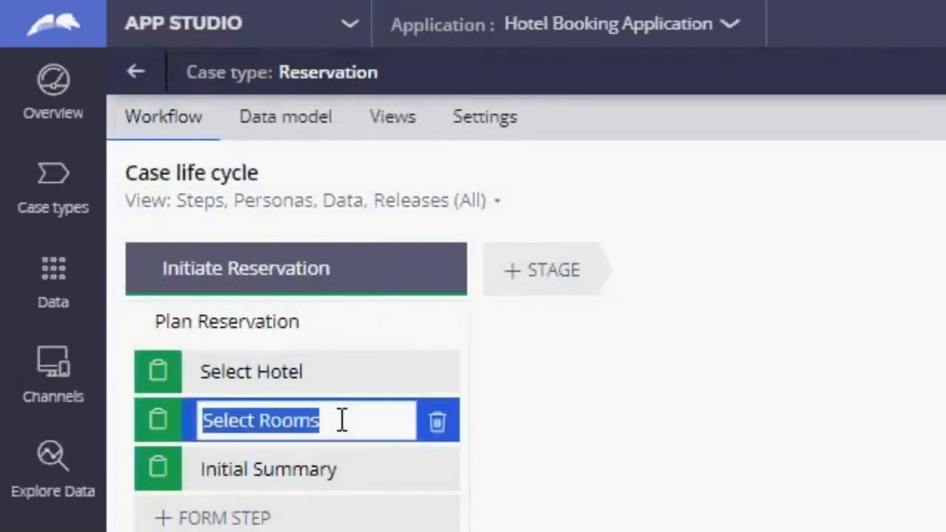
mouse_move(651, 366)
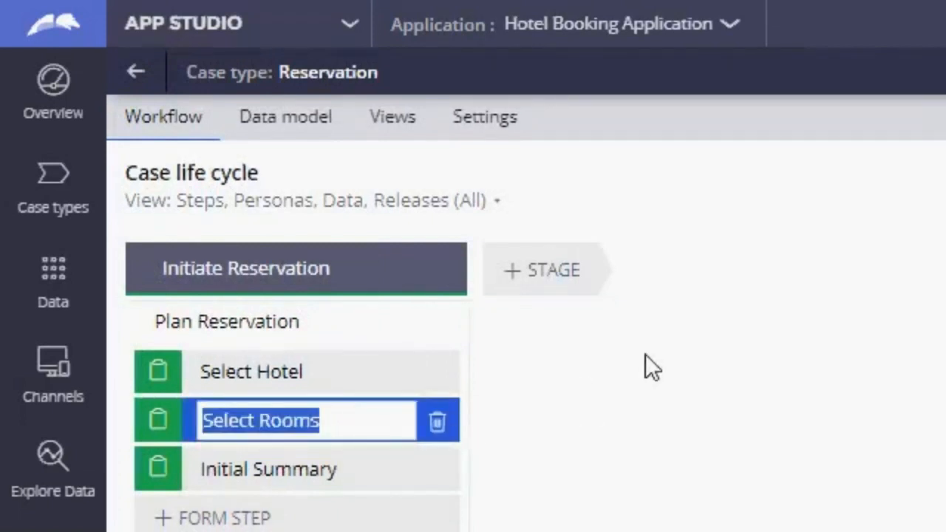
- Configure the Select Rooms view, showing the Room type picklist and Room rate fields
left_click(260, 420)
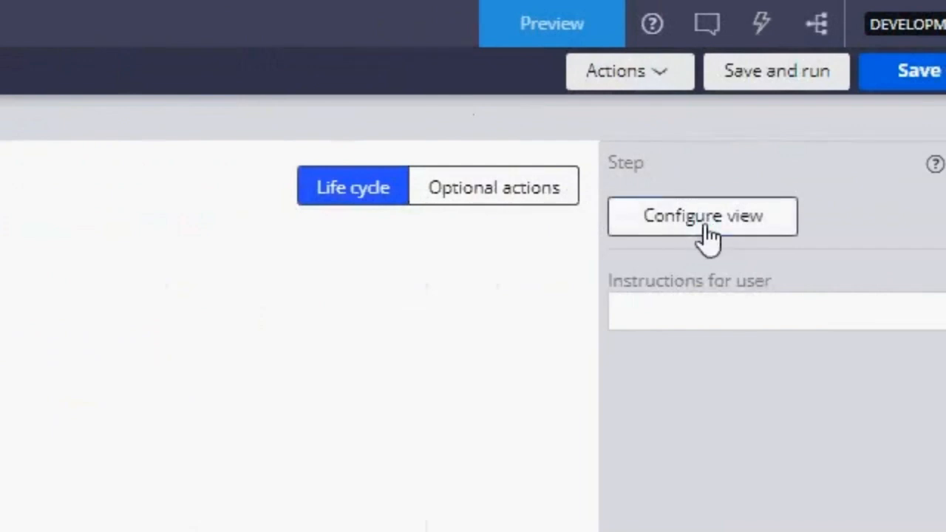
left_click(701, 216)
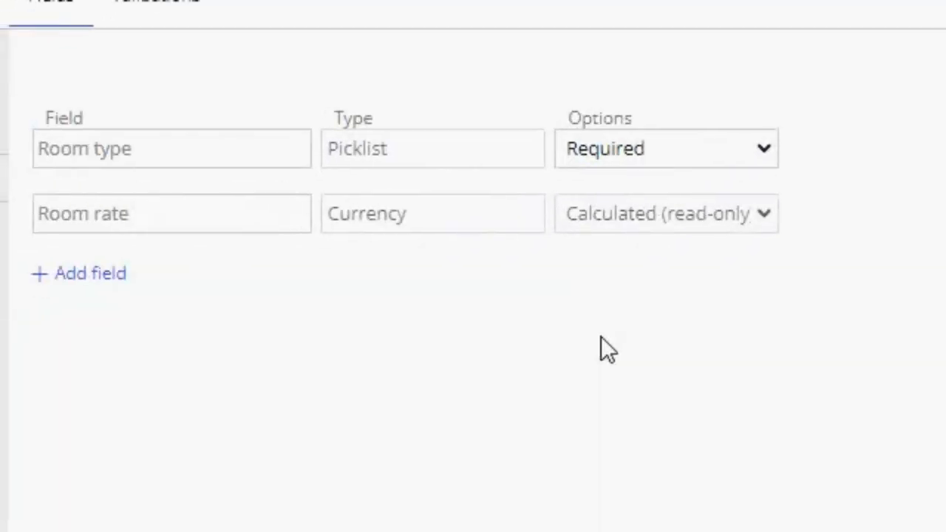
mouse_move(398, 183)
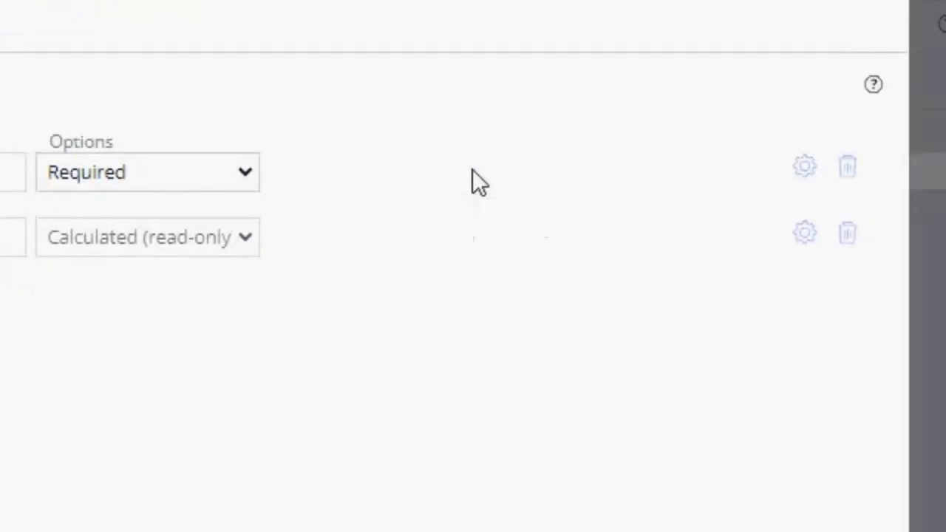
- In Room type's settings, change Picklist options from Local to Data view and list the data views
left_click(804, 166)
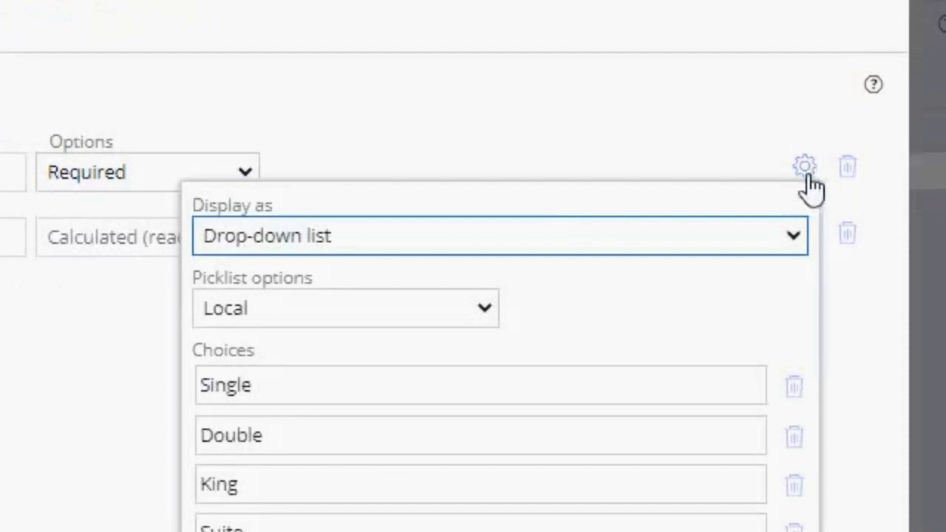
scroll("down", 3)
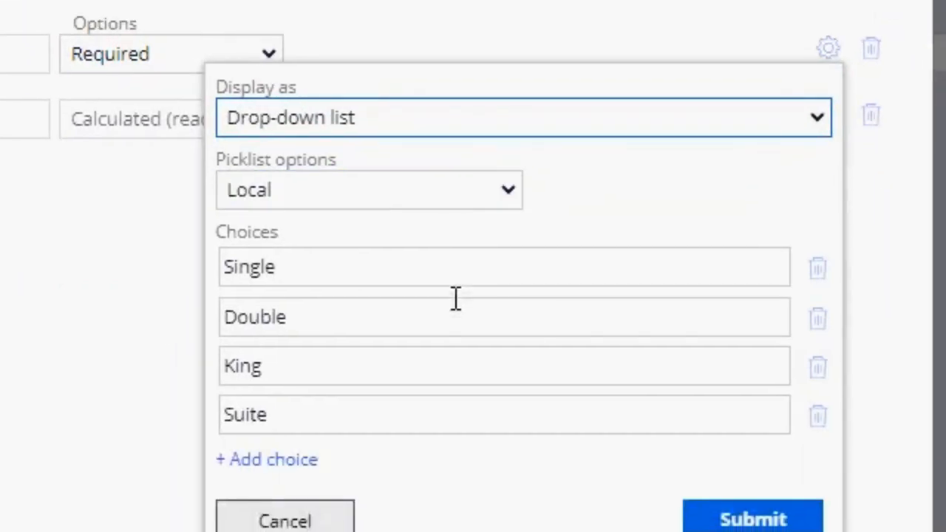
left_click(325, 189)
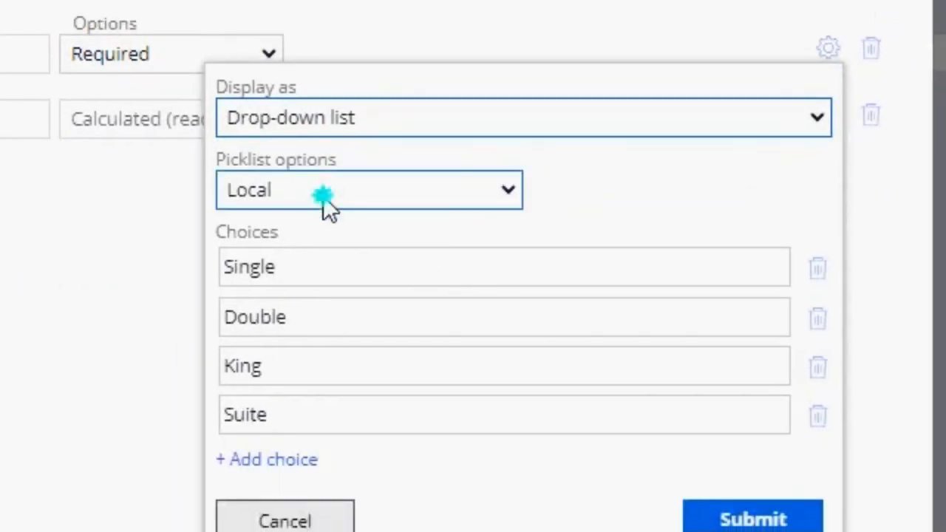
left_click(368, 189)
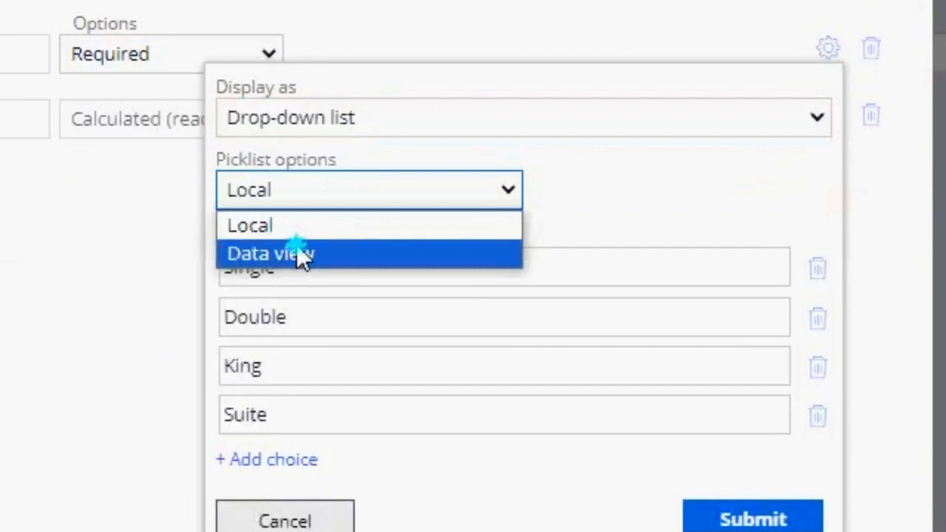
left_click(272, 253)
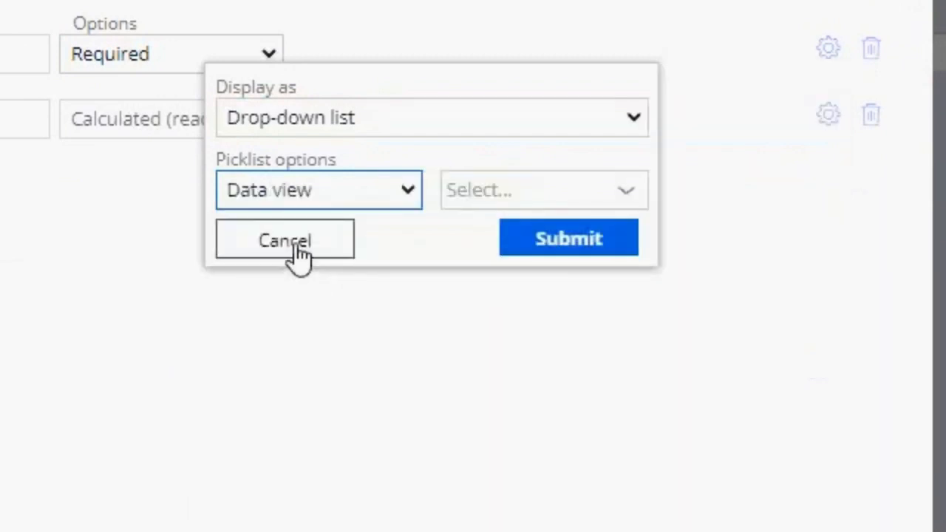
left_click(319, 189)
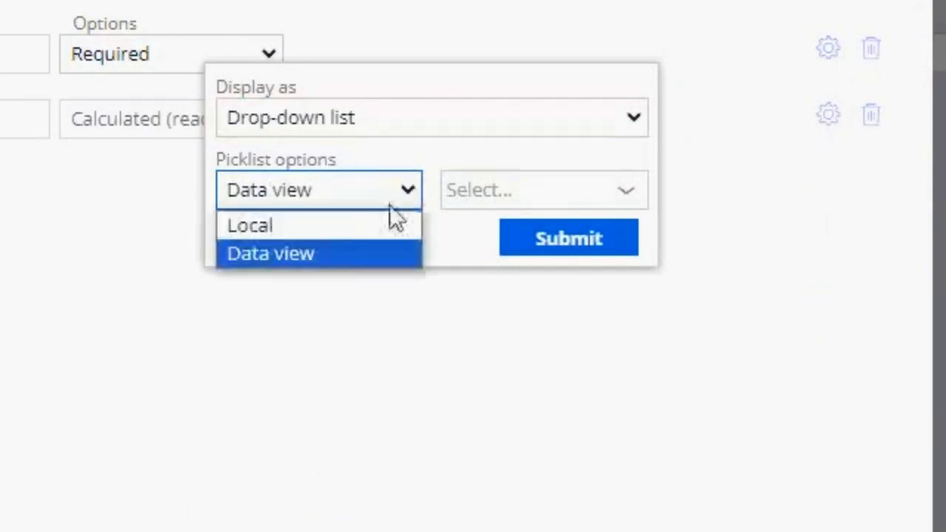
left_click(250, 225)
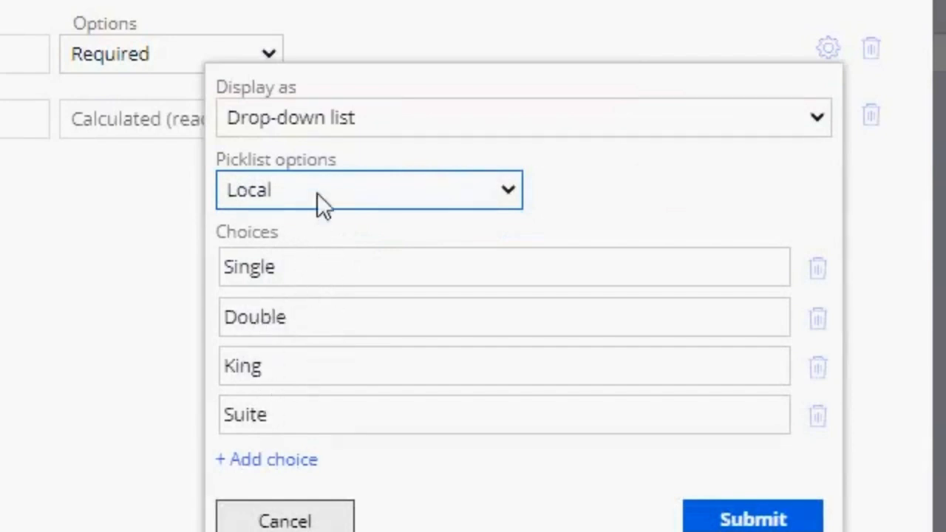
left_click(367, 189)
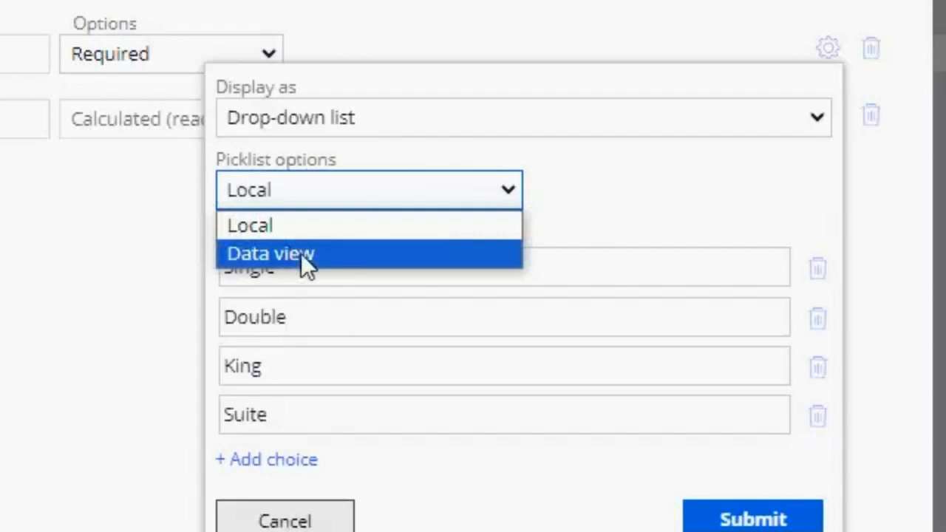
left_click(272, 253)
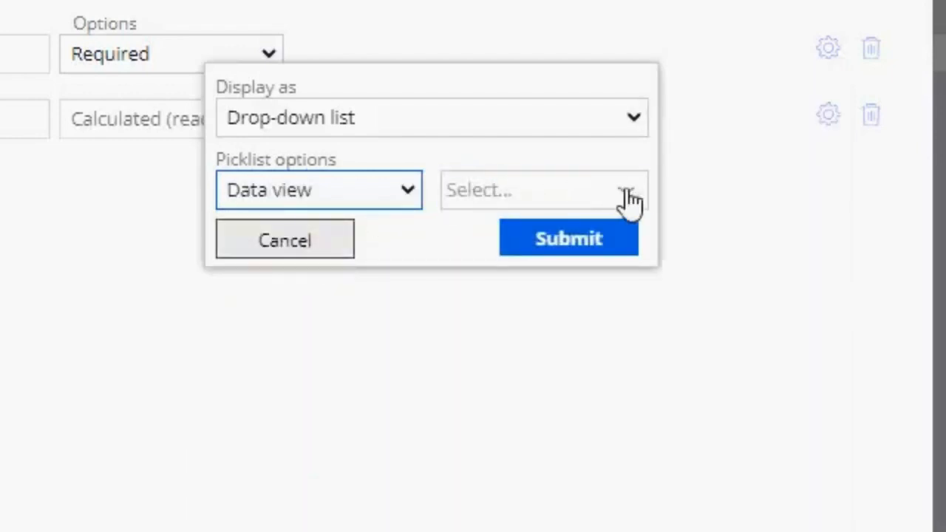
left_click(544, 189)
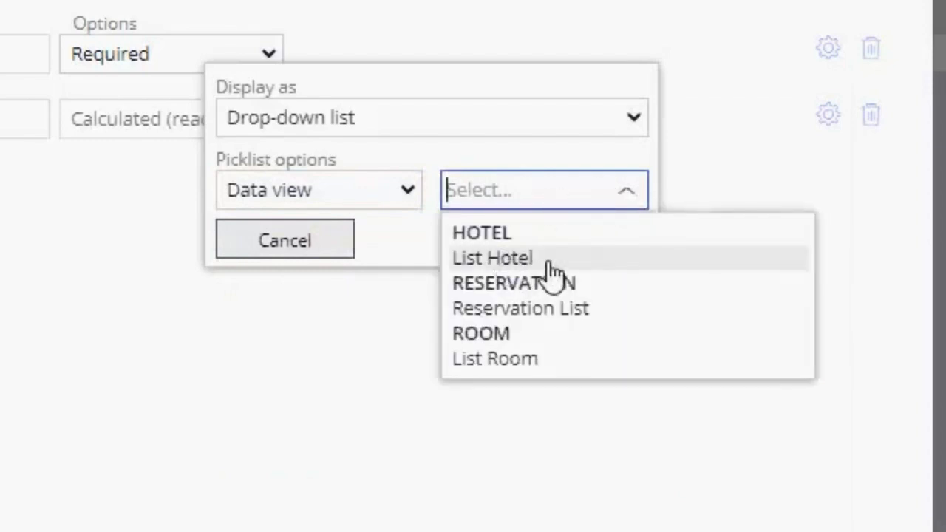
mouse_move(521, 362)
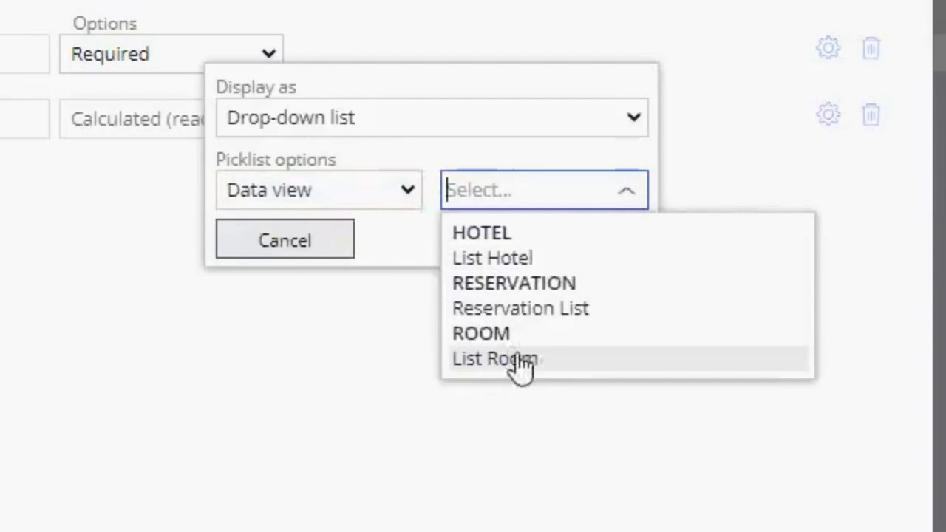
- Choose List Room as the data view, keeping Globally unique ID as the identifier field
left_click(494, 360)
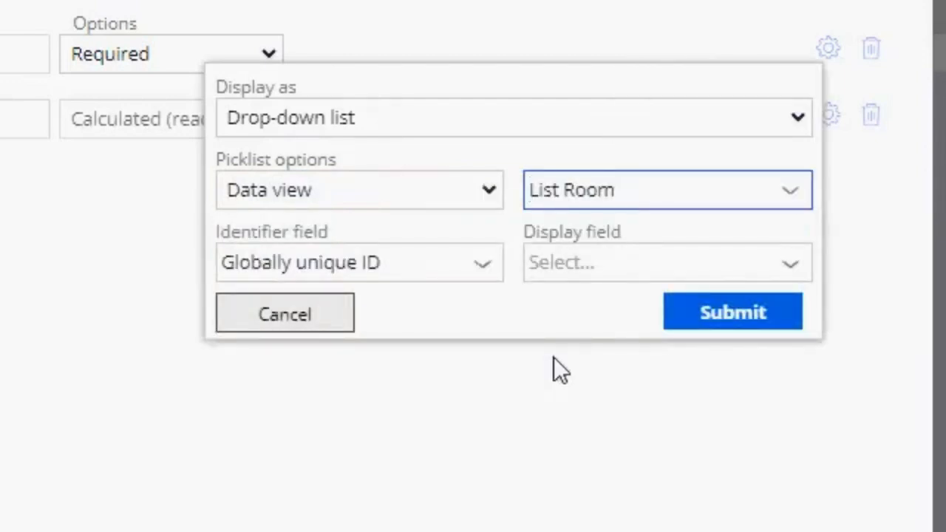
left_click(665, 263)
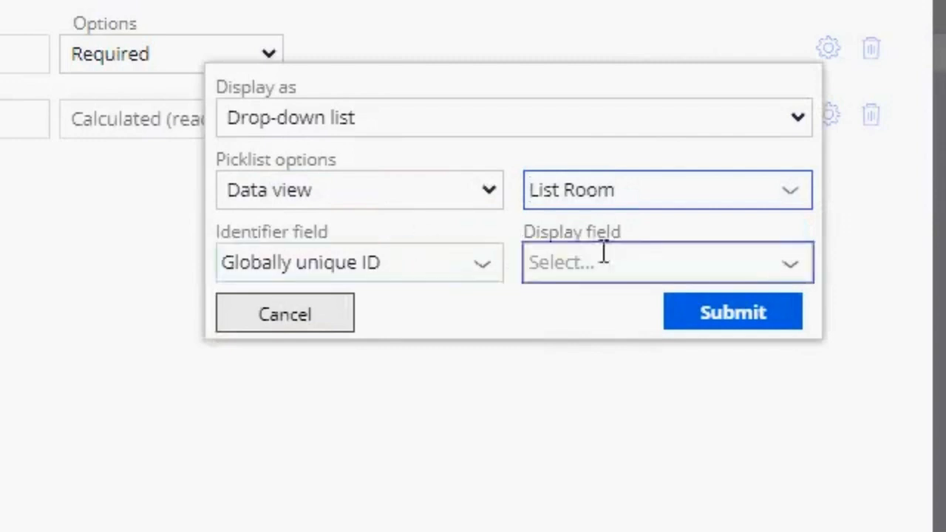
left_click(358, 263)
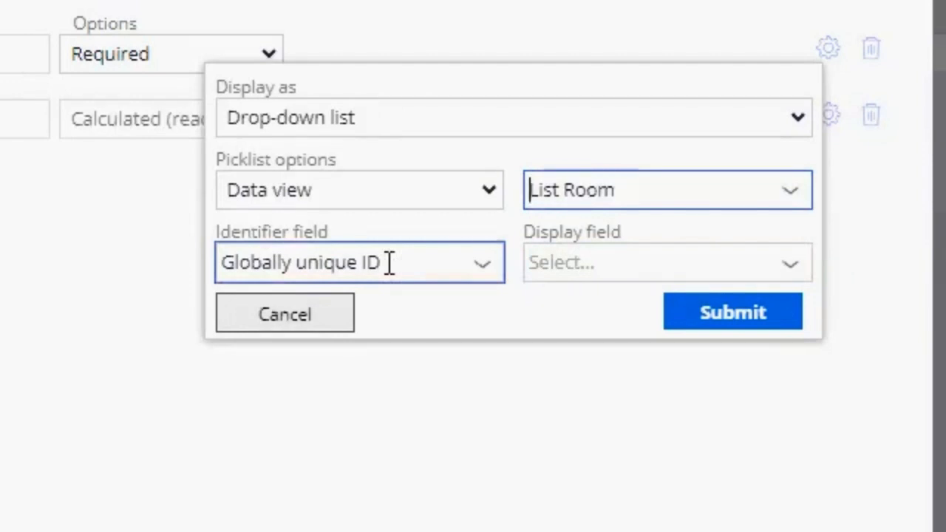
left_click(665, 263)
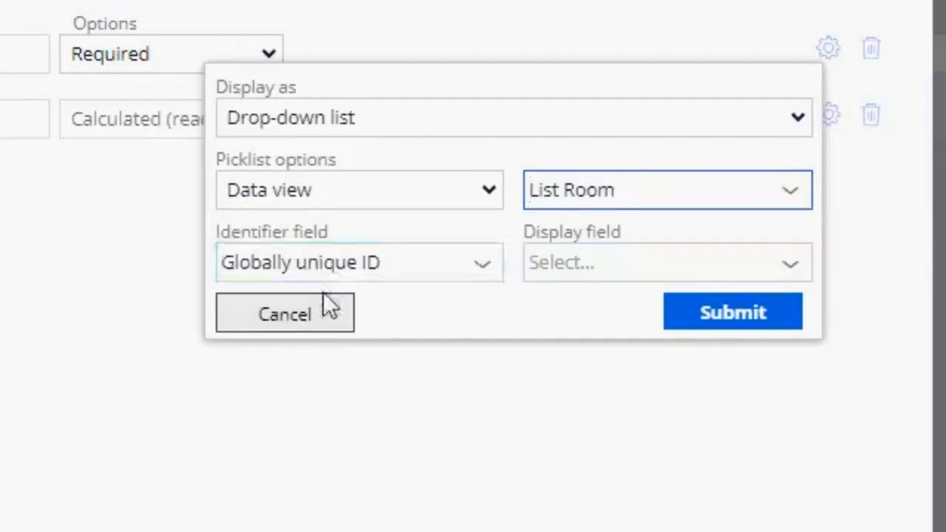
left_click(359, 263)
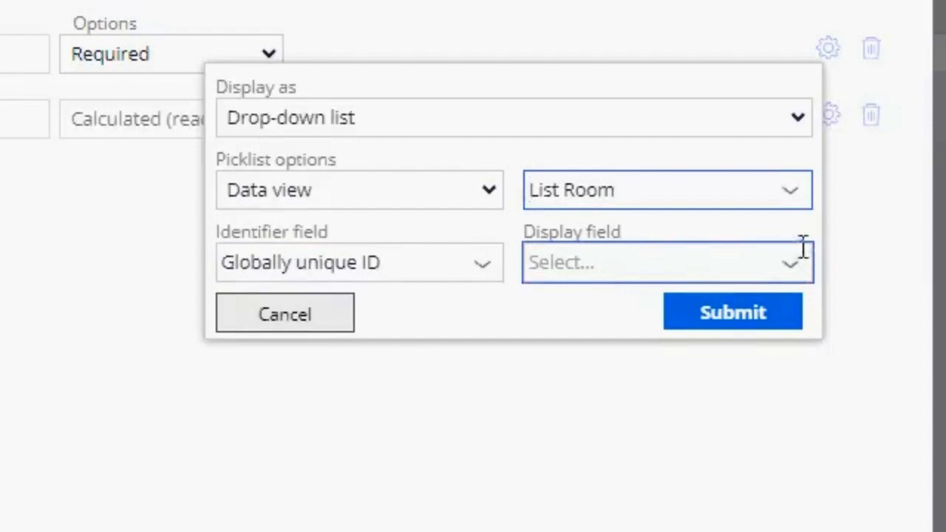
- Set the Room type picklist's display field to Type
left_click(665, 263)
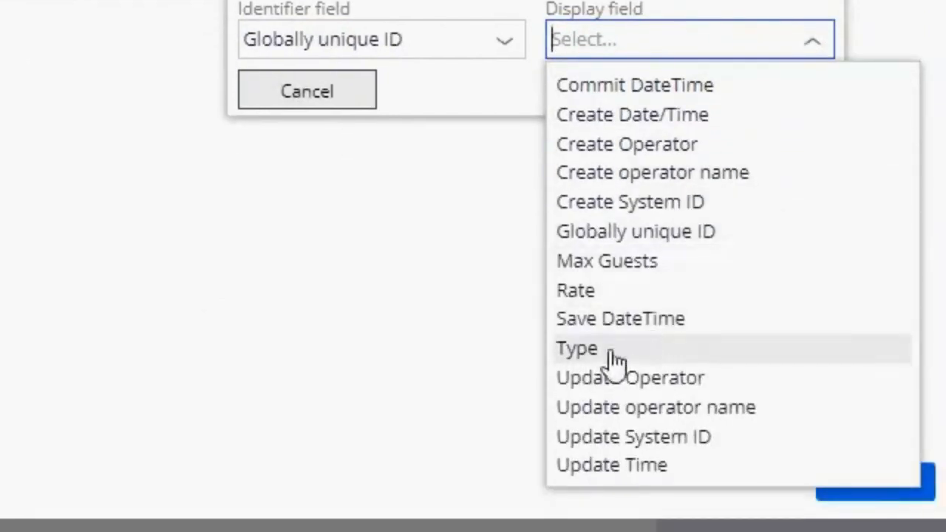
mouse_move(618, 290)
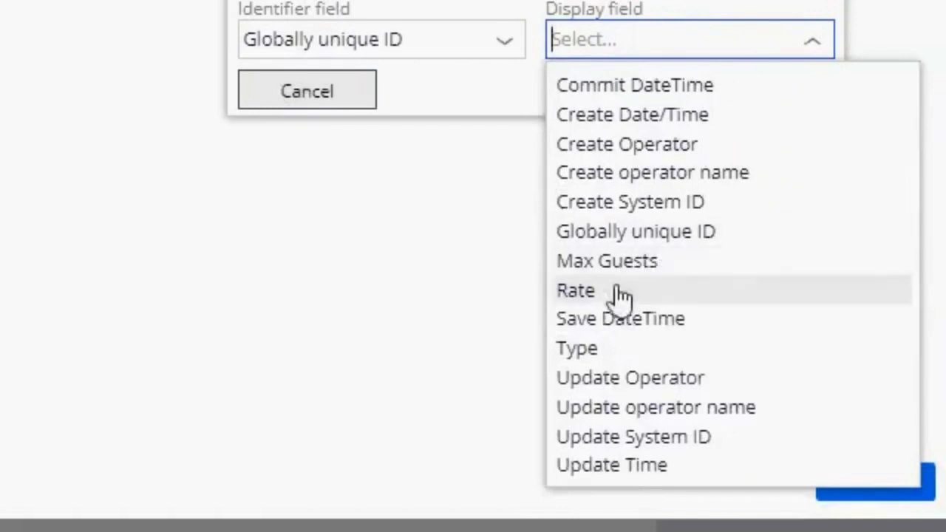
mouse_move(612, 464)
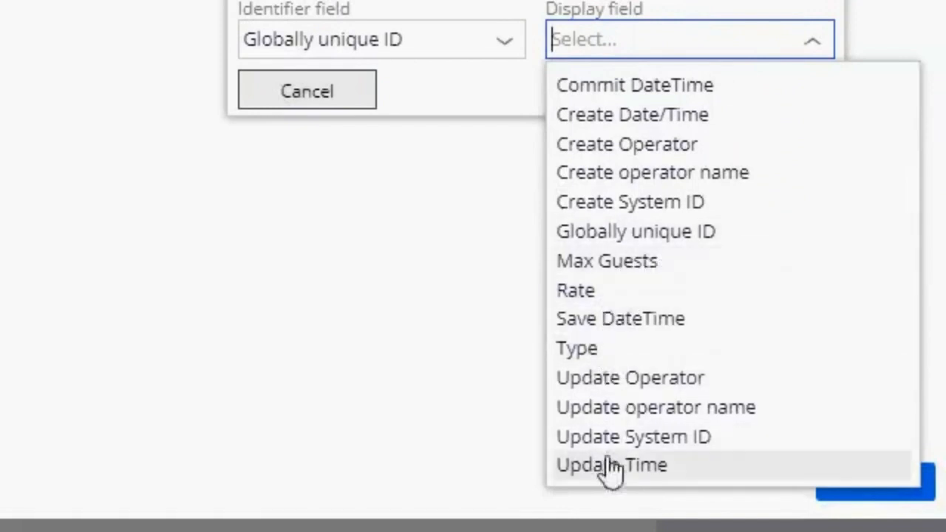
mouse_move(680, 320)
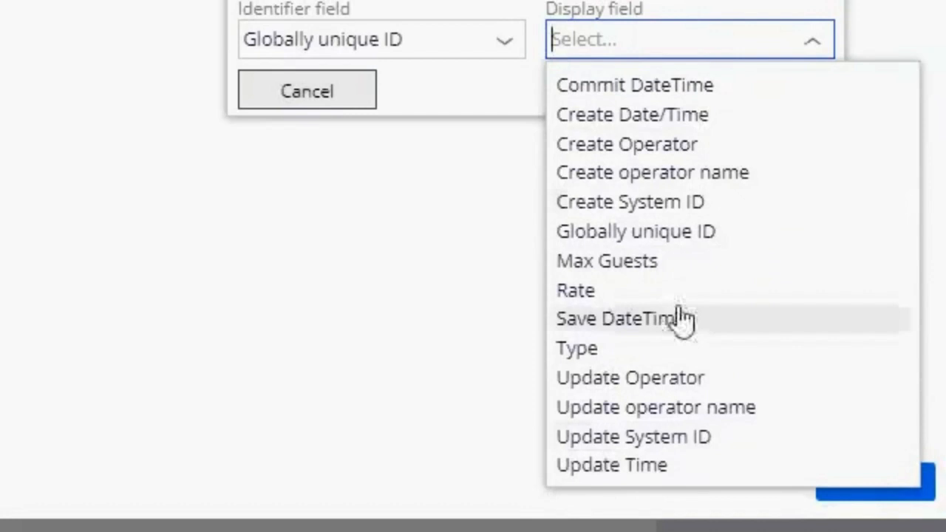
mouse_move(660, 116)
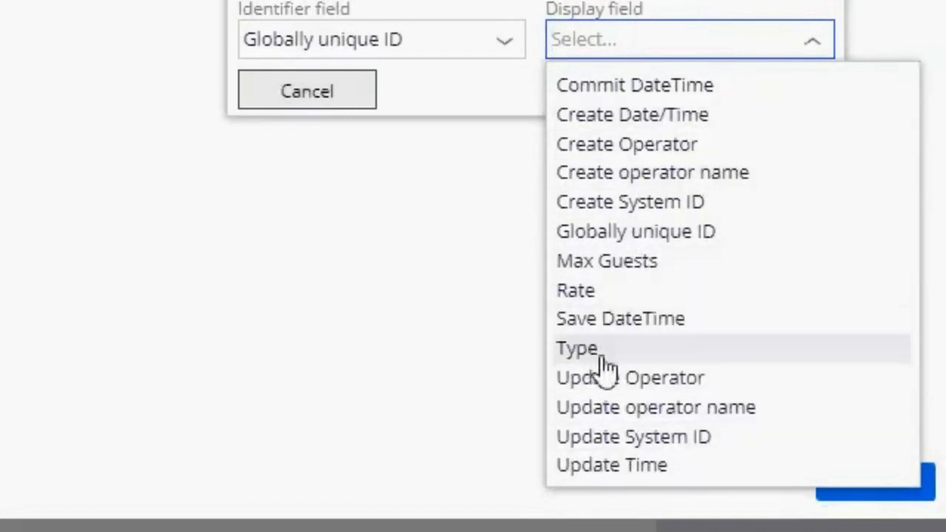
left_click(577, 349)
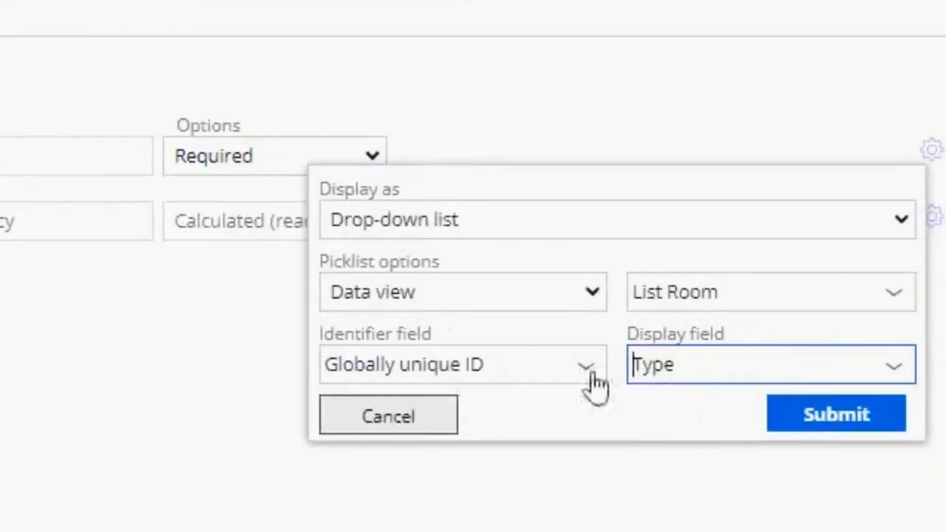
mouse_move(577, 411)
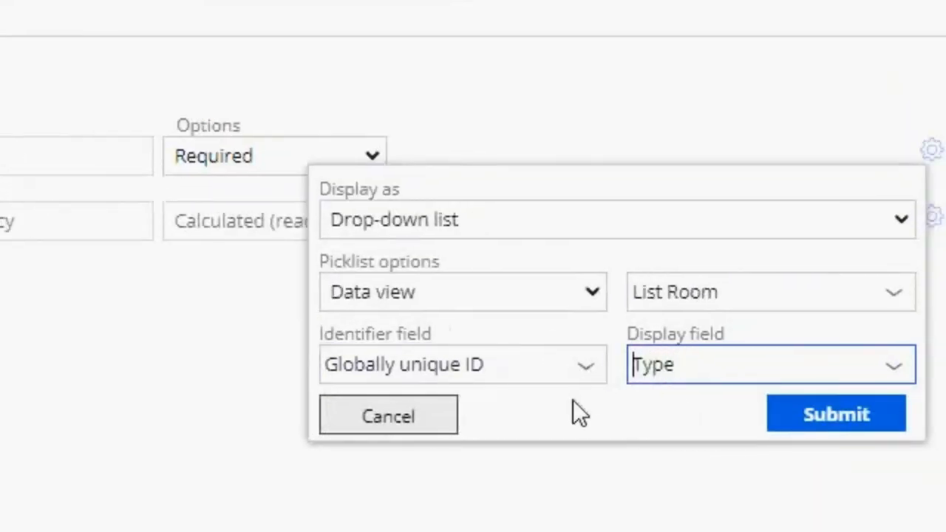
left_click(461, 363)
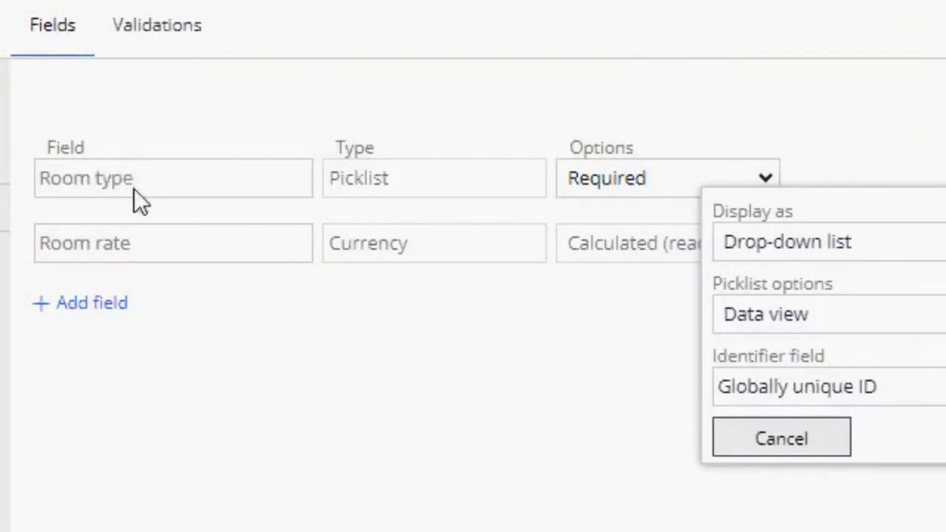
mouse_move(544, 373)
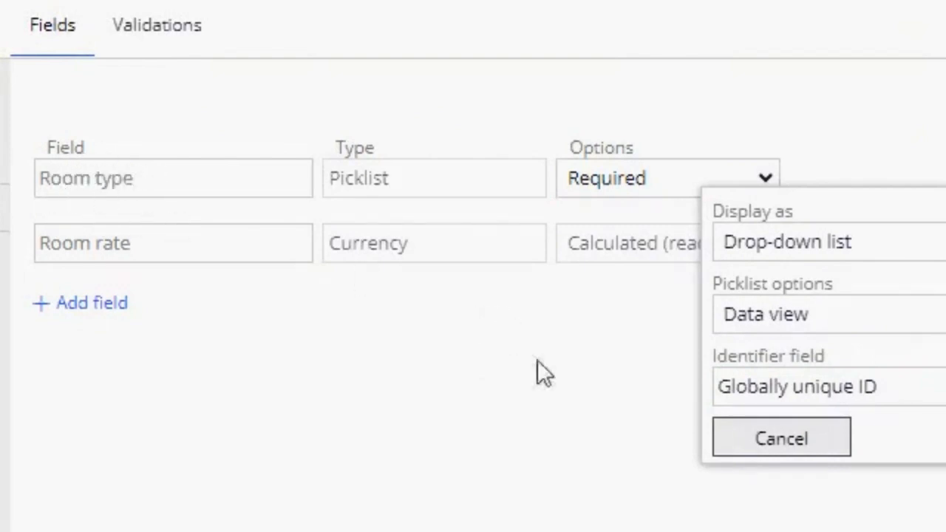
left_click(814, 386)
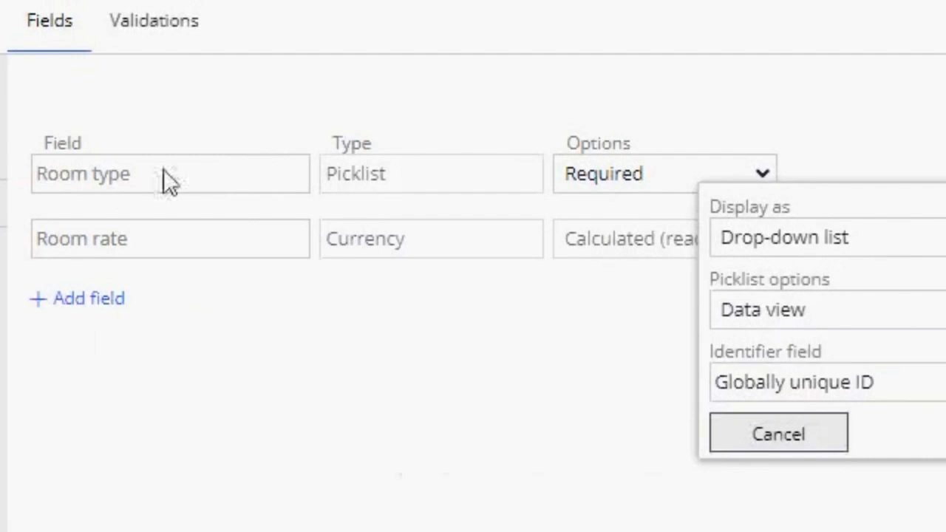
mouse_move(381, 192)
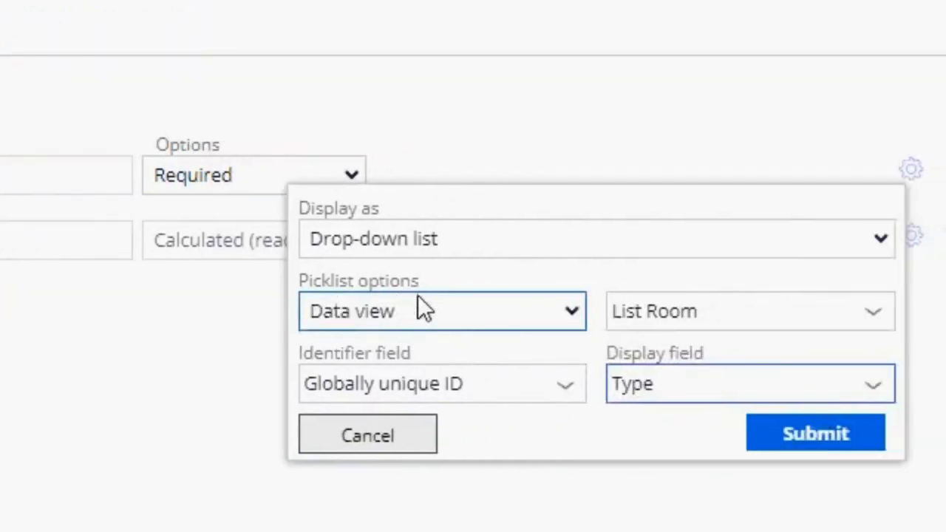
- Submit the Room type picklist settings and Save and run the Reservation case type
left_click(816, 434)
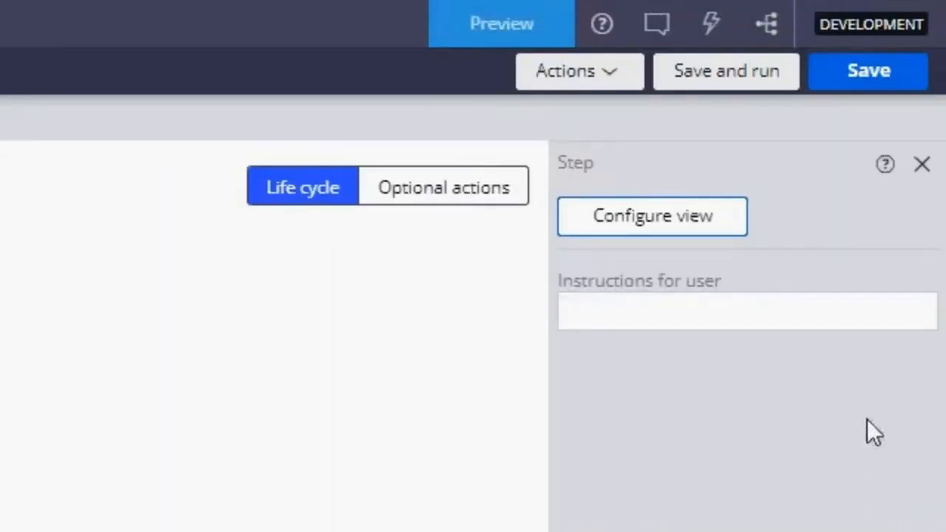
left_click(726, 71)
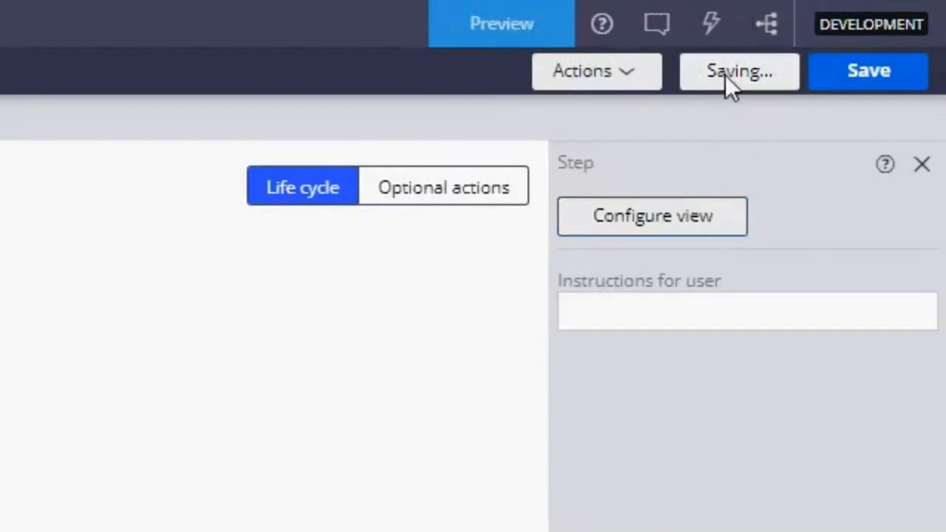
- Continue past Select Hotel to Select Rooms and list the room types for choosing Single
left_click(501, 24)
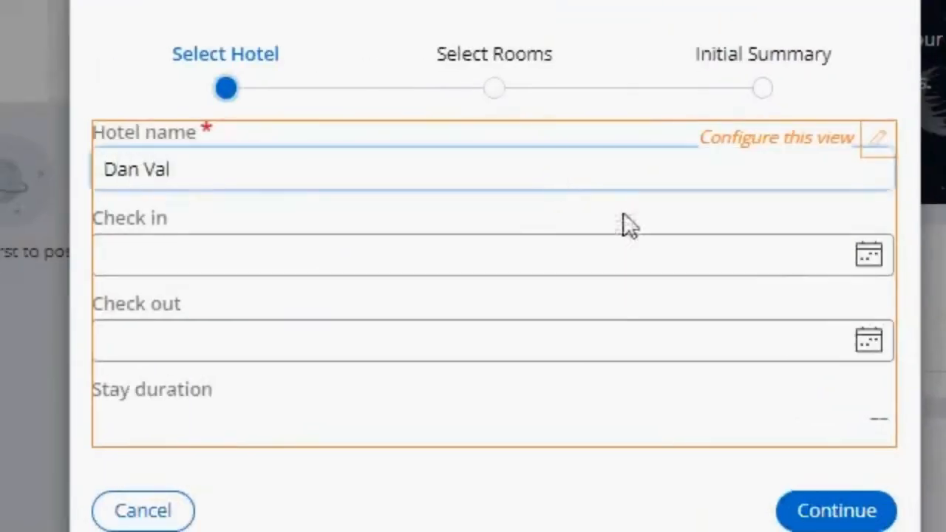
left_click(835, 510)
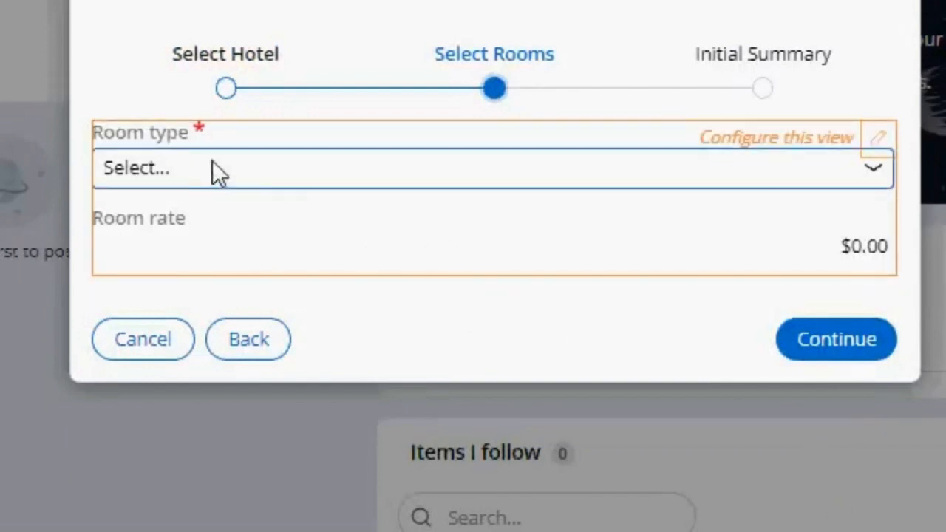
left_click(488, 169)
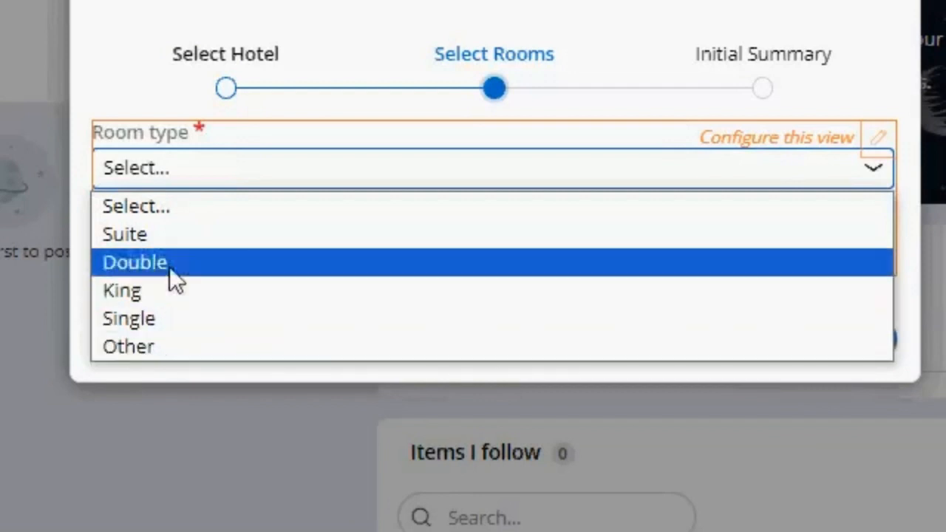
mouse_move(148, 346)
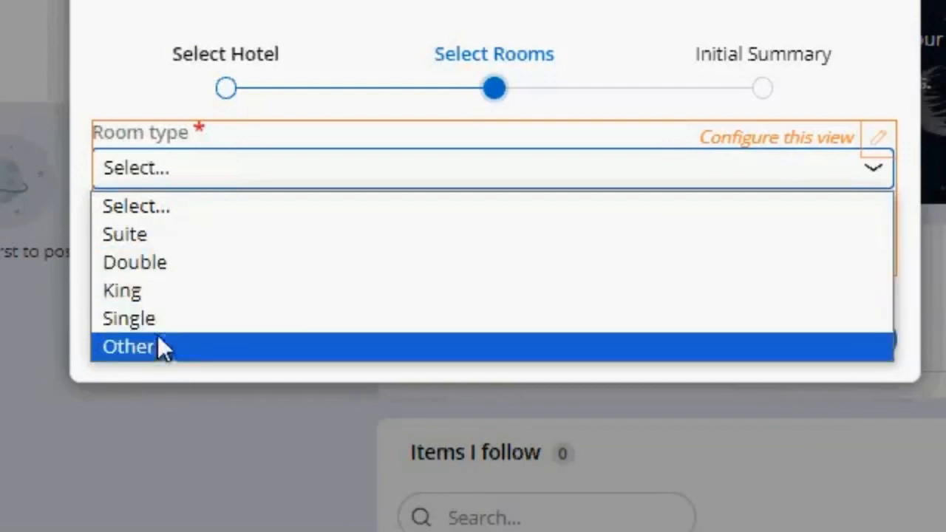
mouse_move(175, 360)
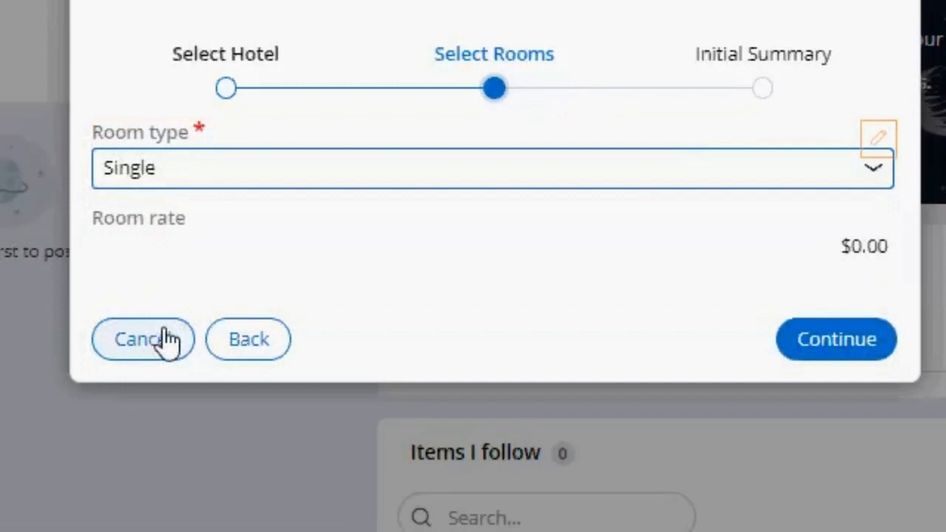
mouse_move(248, 266)
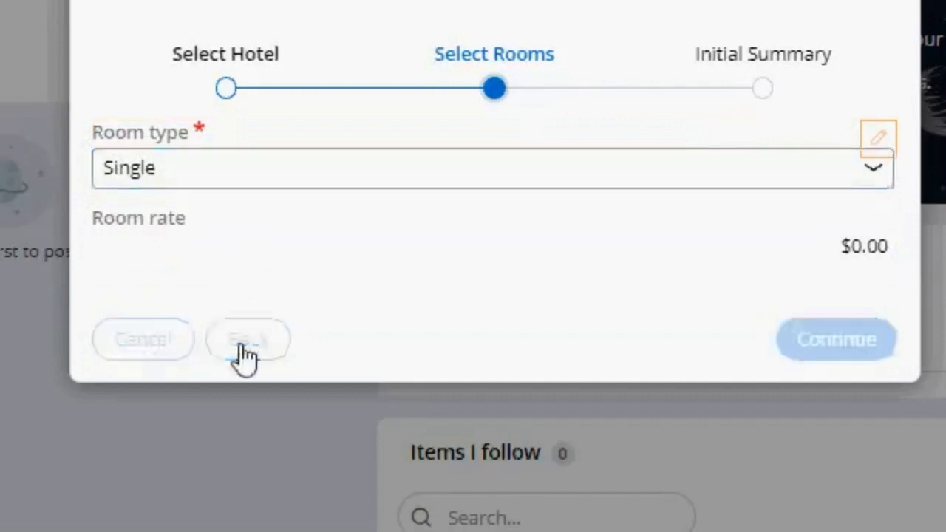
- Go back from Select Rooms to the Select Hotel step of the test run
left_click(248, 339)
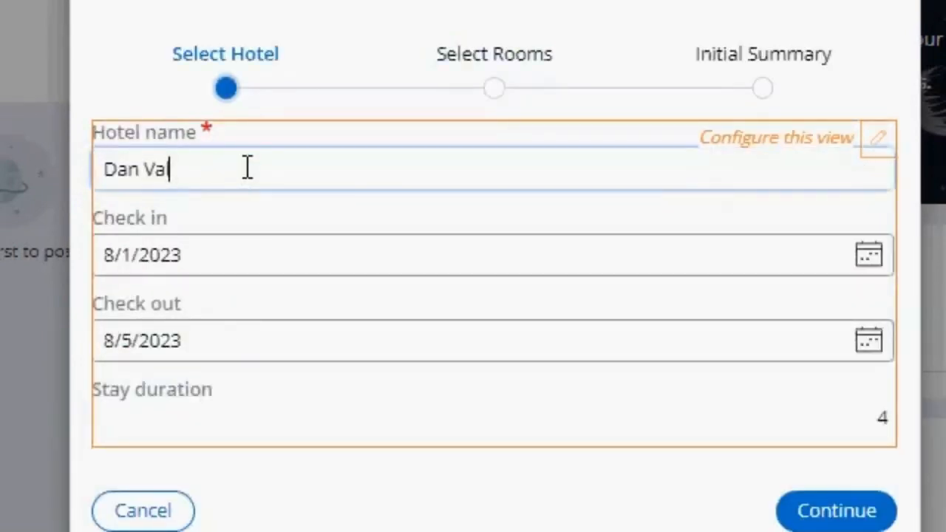
mouse_move(317, 452)
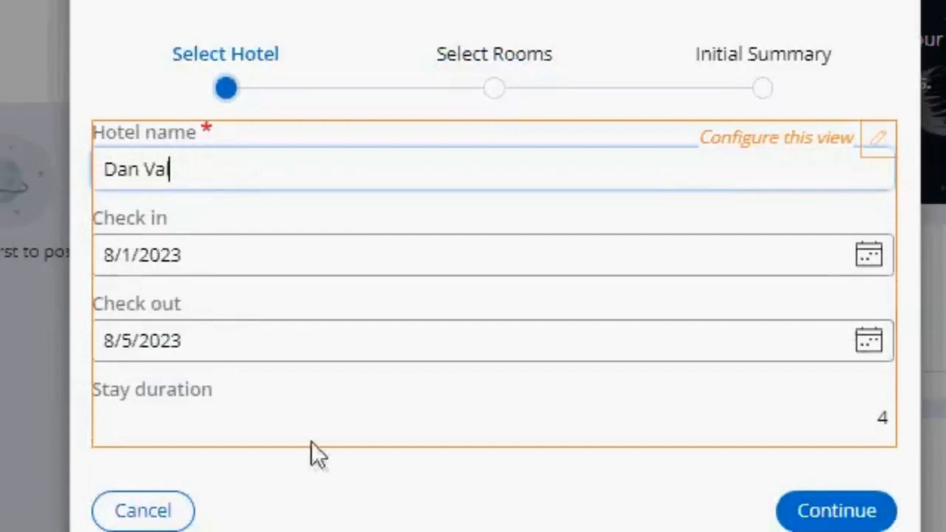
mouse_move(240, 432)
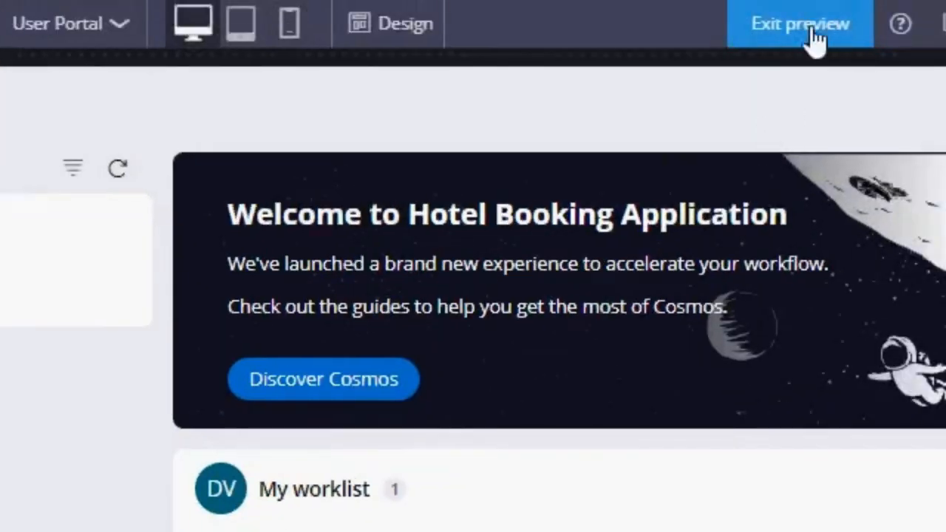
- Exit preview, configure the Select Hotel view and add a field named Select hotel
left_click(799, 24)
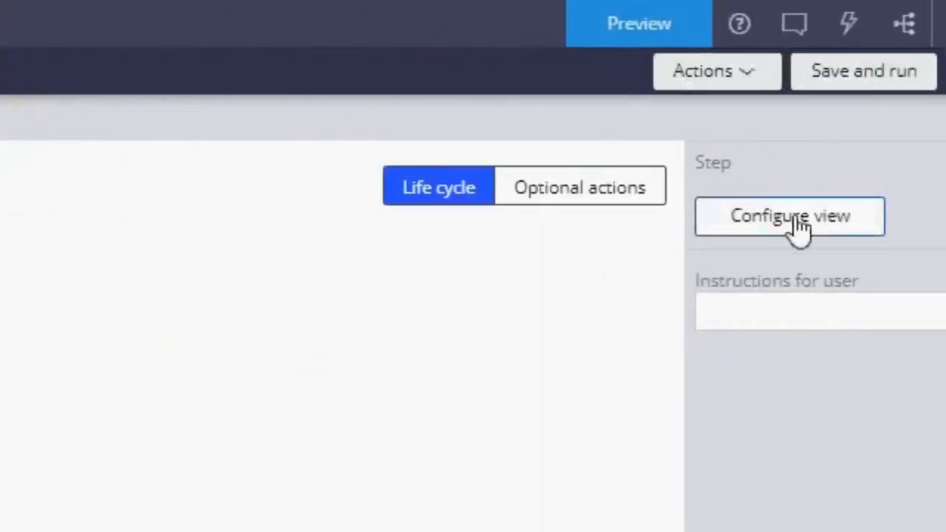
left_click(789, 216)
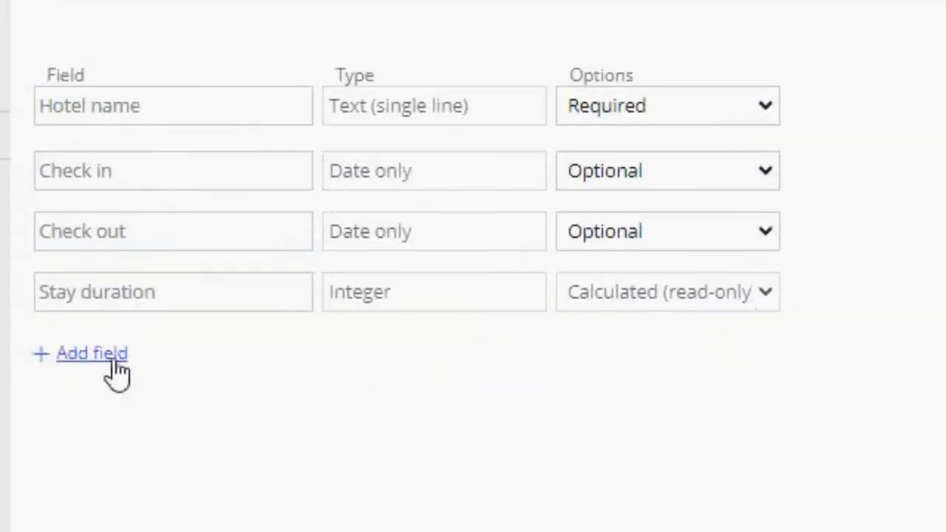
left_click(92, 352)
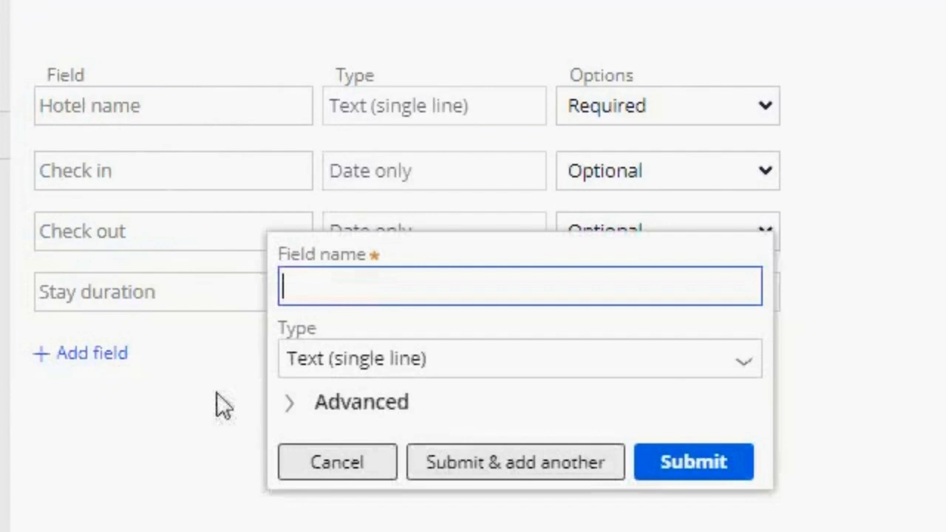
type("Select hotel")
type("pic")
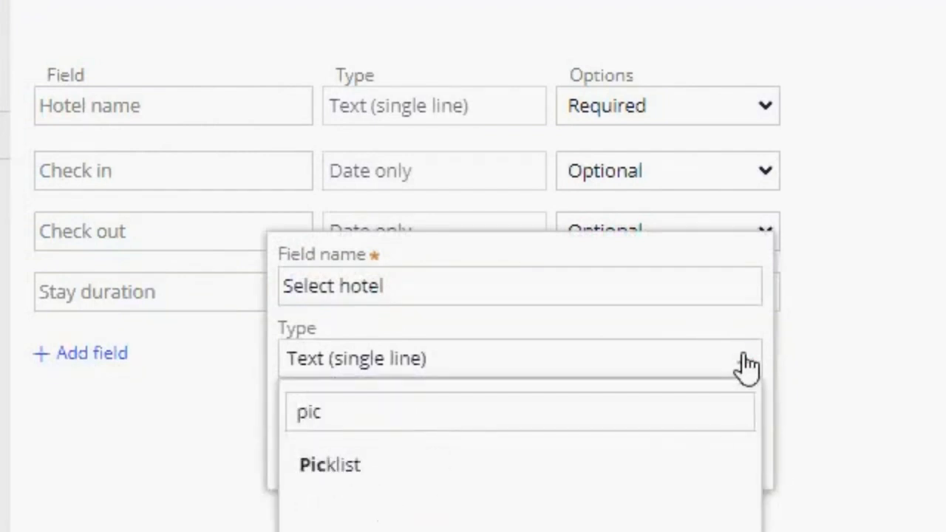
- Make Select hotel a Picklist displayed as a Search box with options from a Data page
left_click(330, 465)
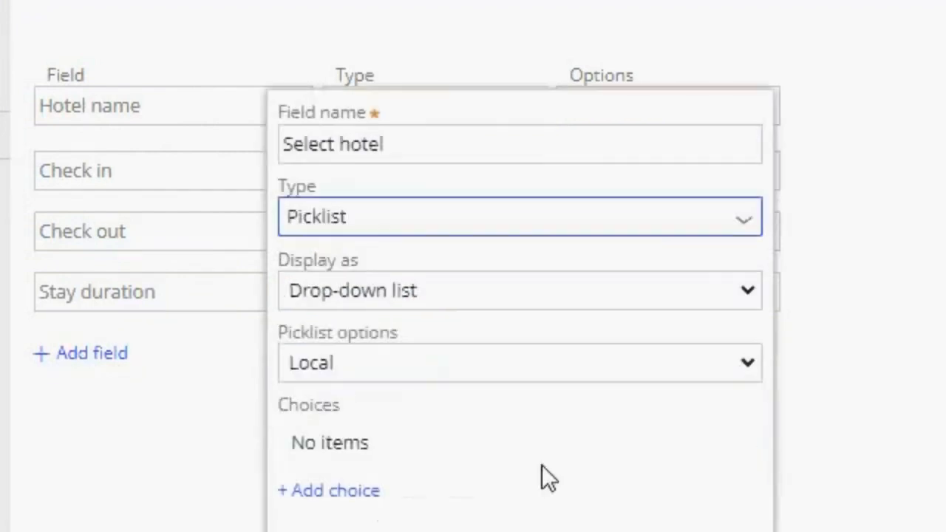
mouse_move(554, 451)
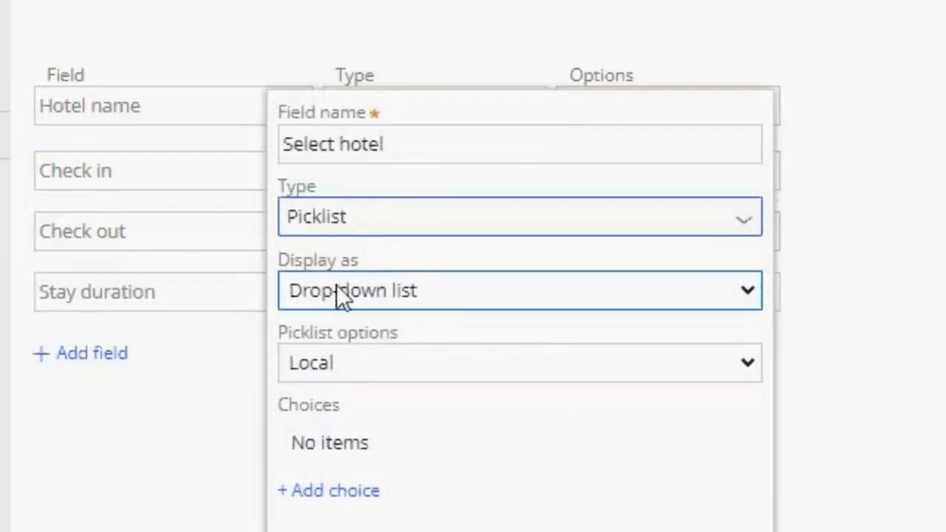
mouse_move(746, 309)
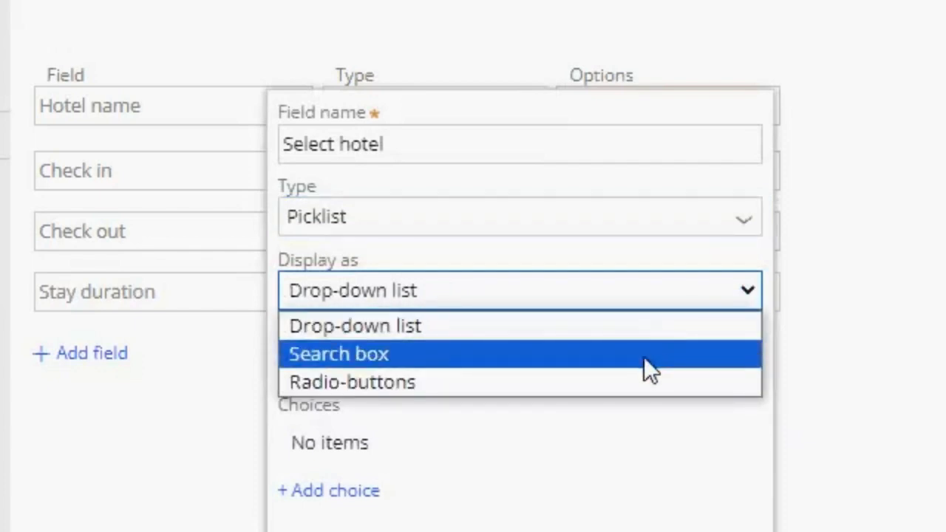
left_click(339, 353)
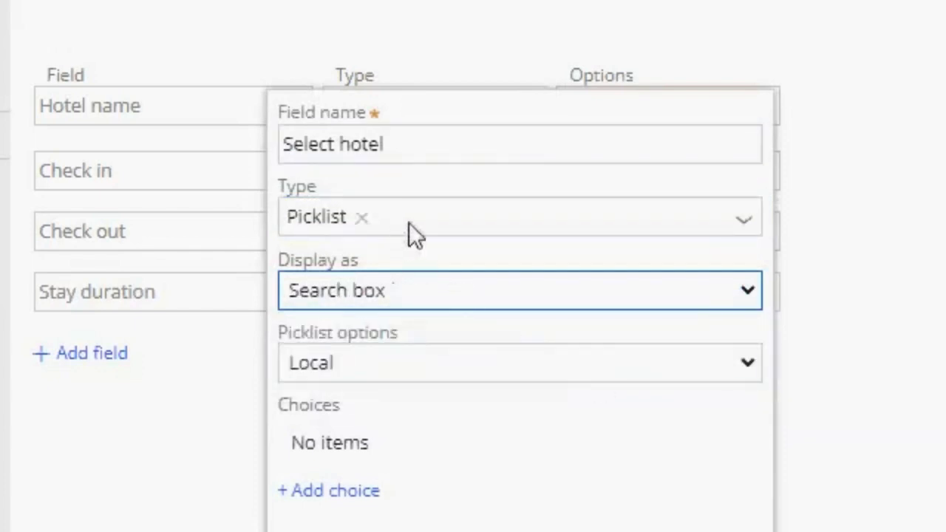
left_click(521, 364)
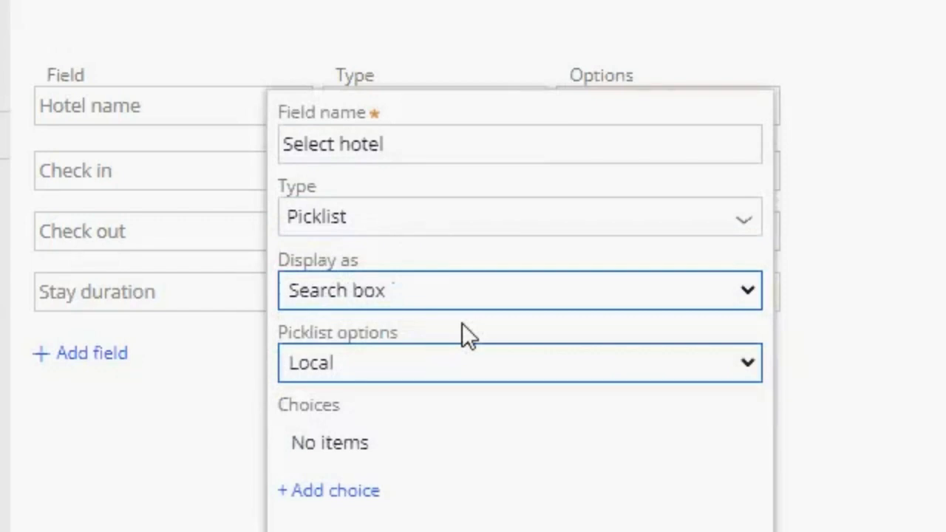
mouse_move(426, 340)
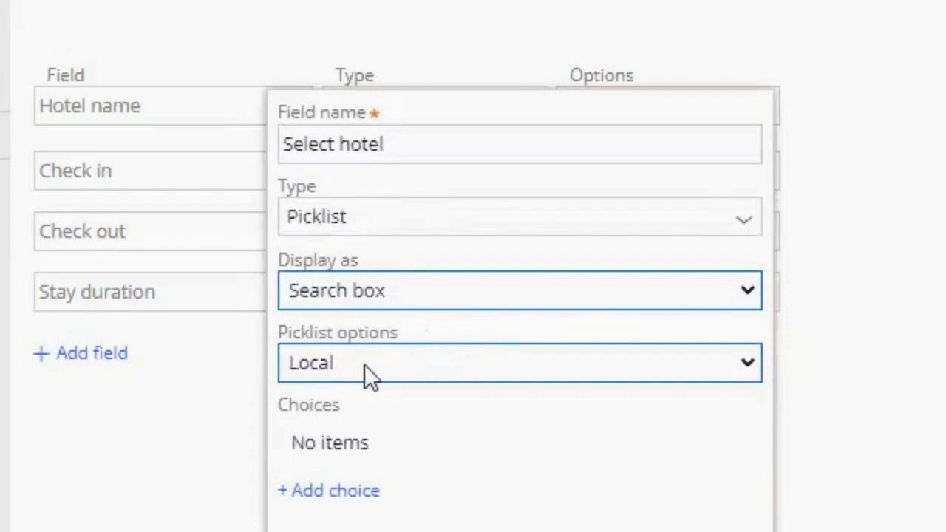
left_click(518, 363)
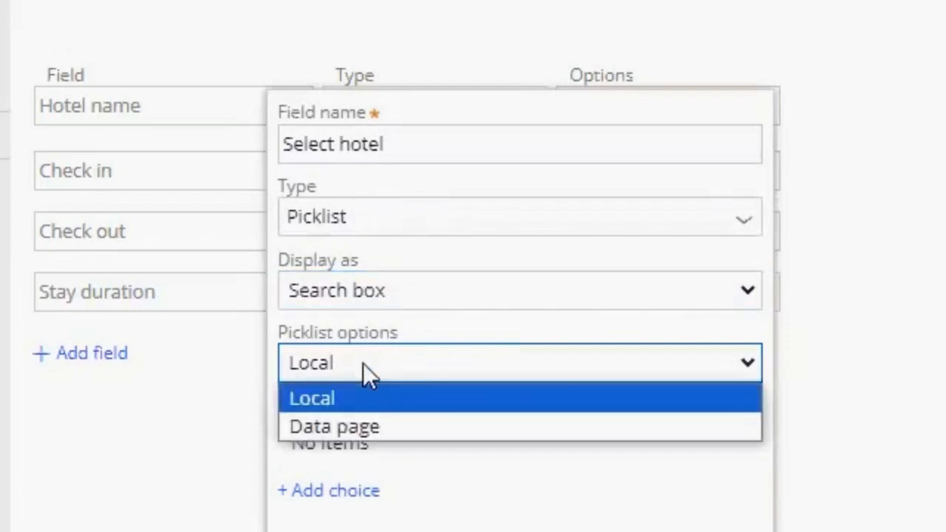
left_click(334, 426)
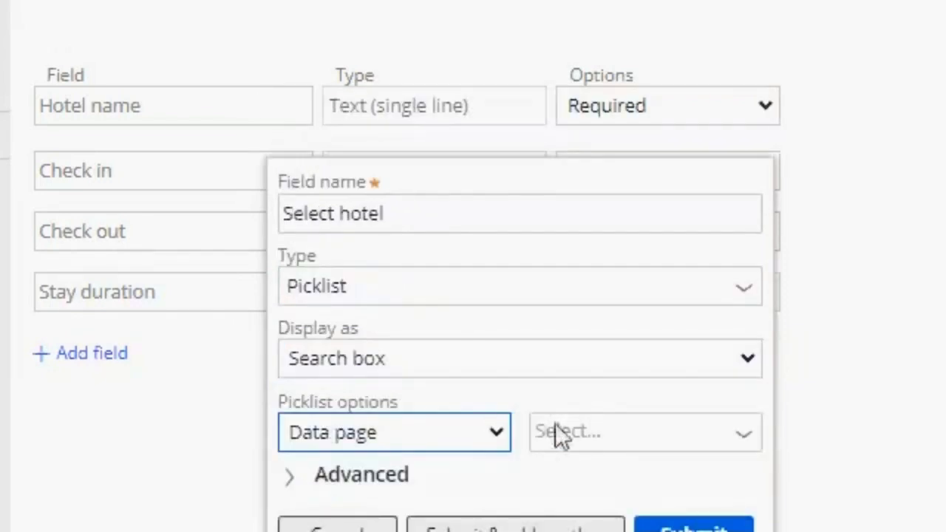
- Source the Select hotel picklist from Hotel > List Hotel with Name as identifier and display, then submit
left_click(643, 432)
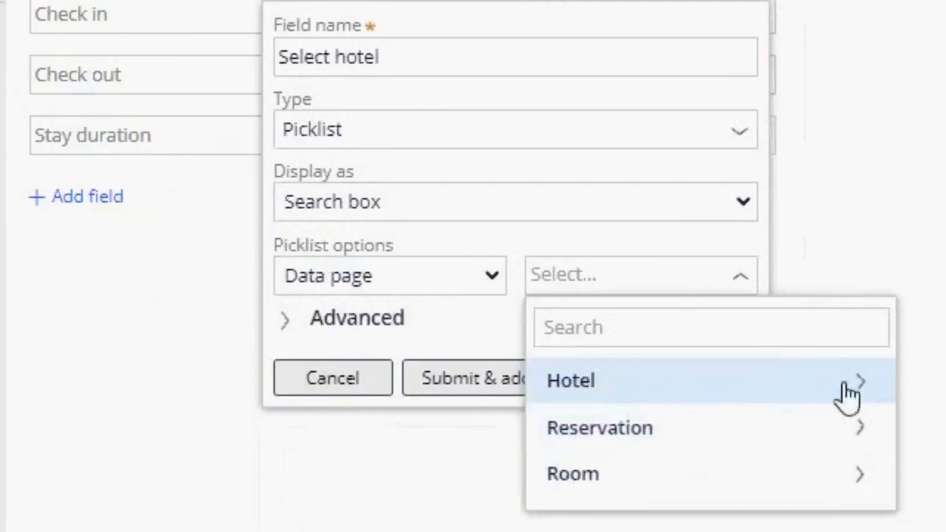
left_click(571, 380)
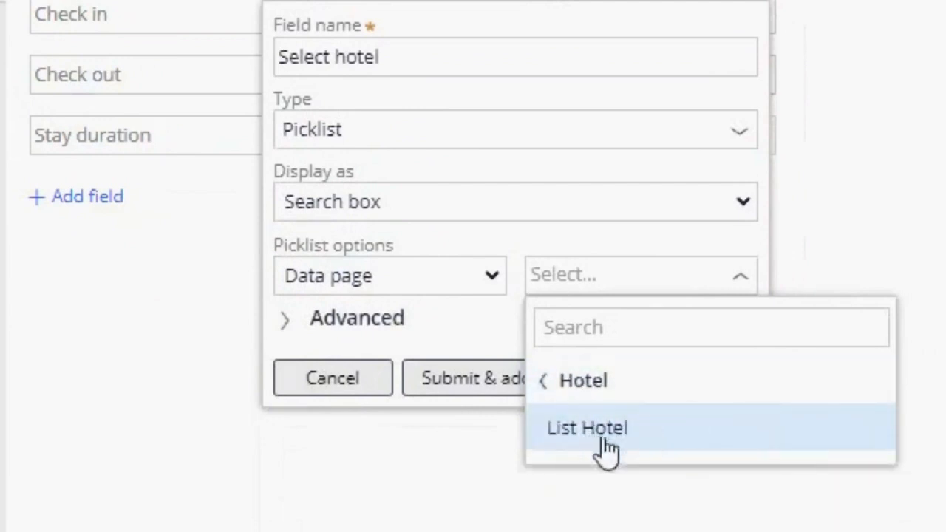
mouse_move(633, 441)
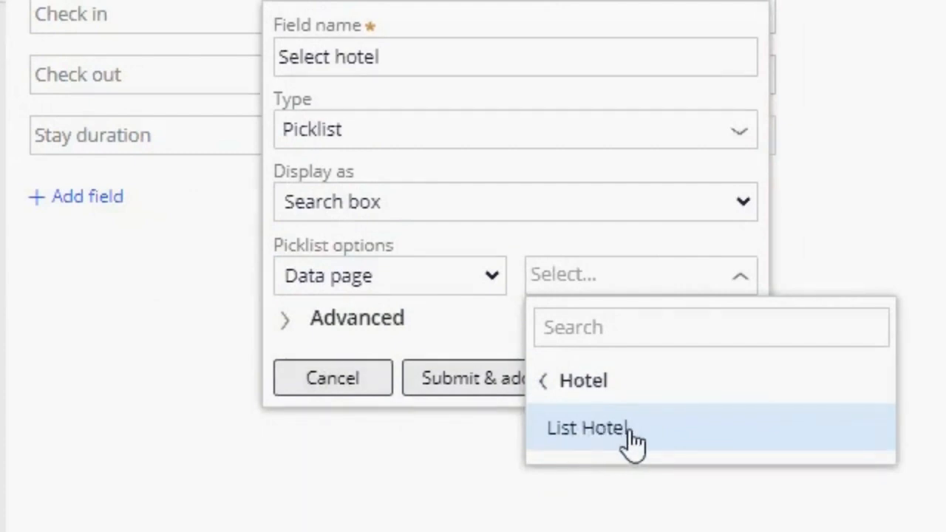
left_click(589, 429)
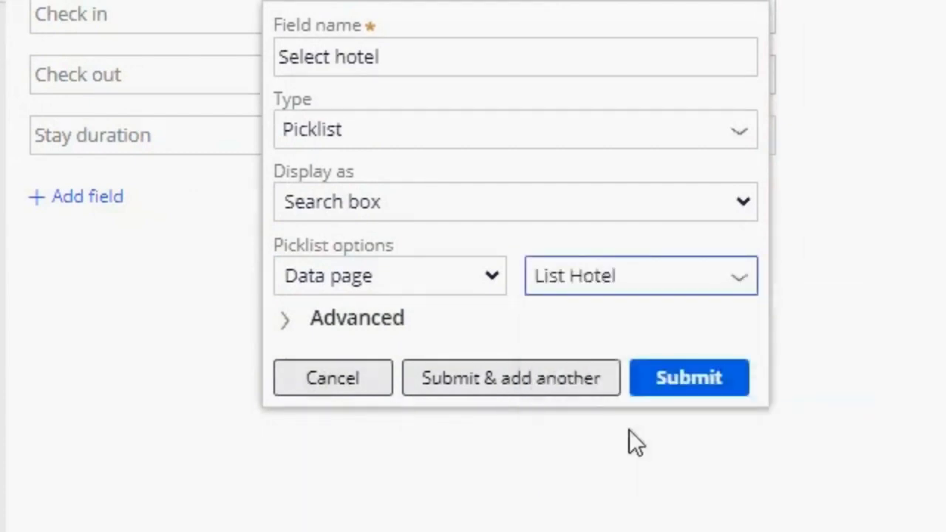
left_click(639, 277)
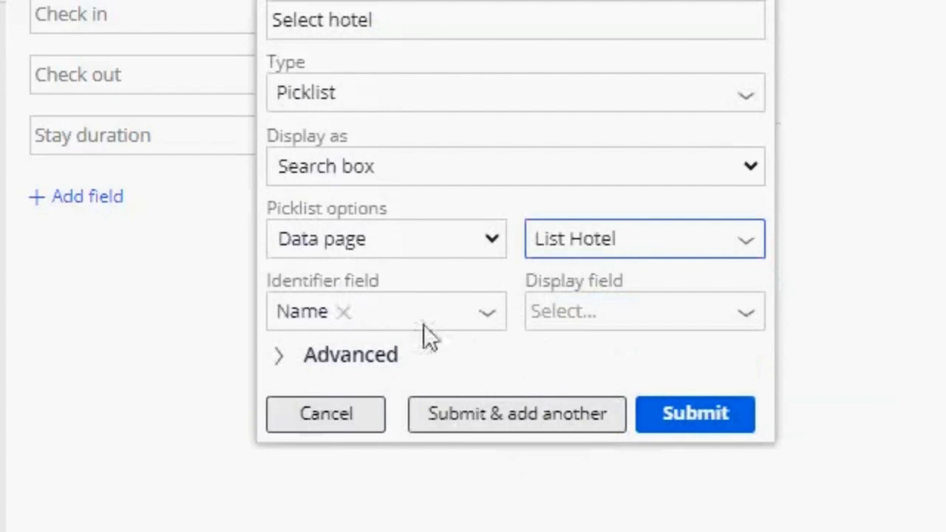
mouse_move(402, 313)
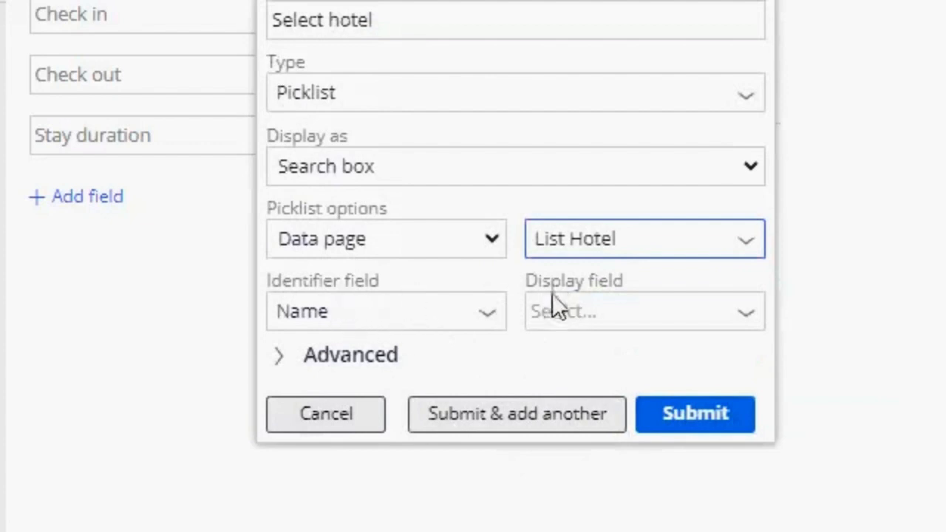
mouse_move(349, 302)
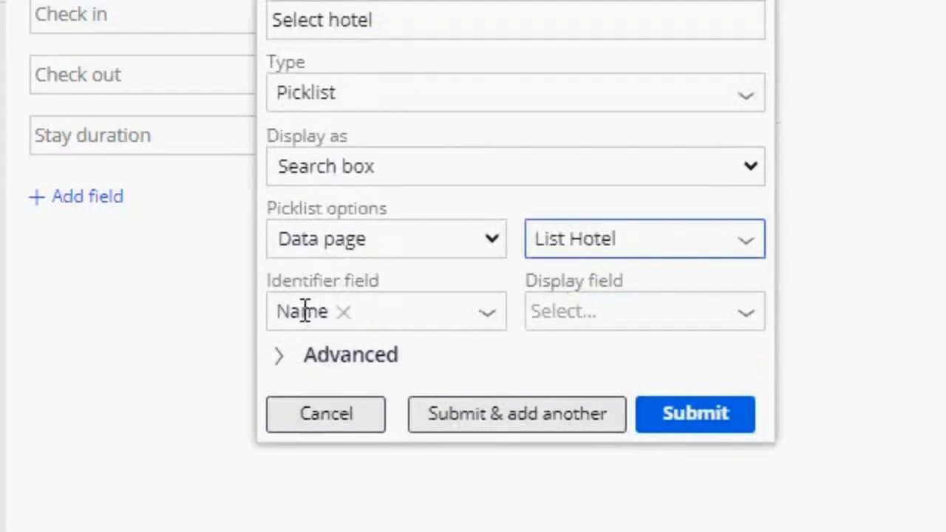
mouse_move(311, 343)
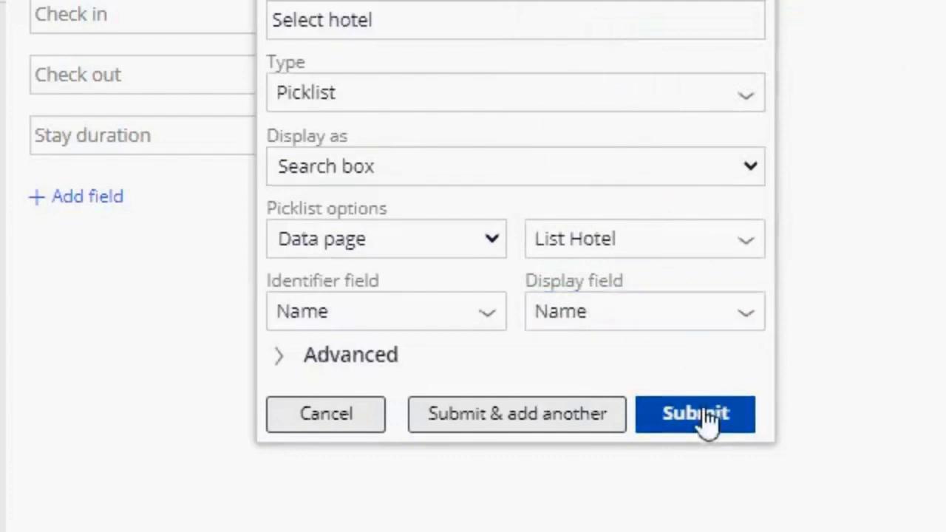
left_click(695, 414)
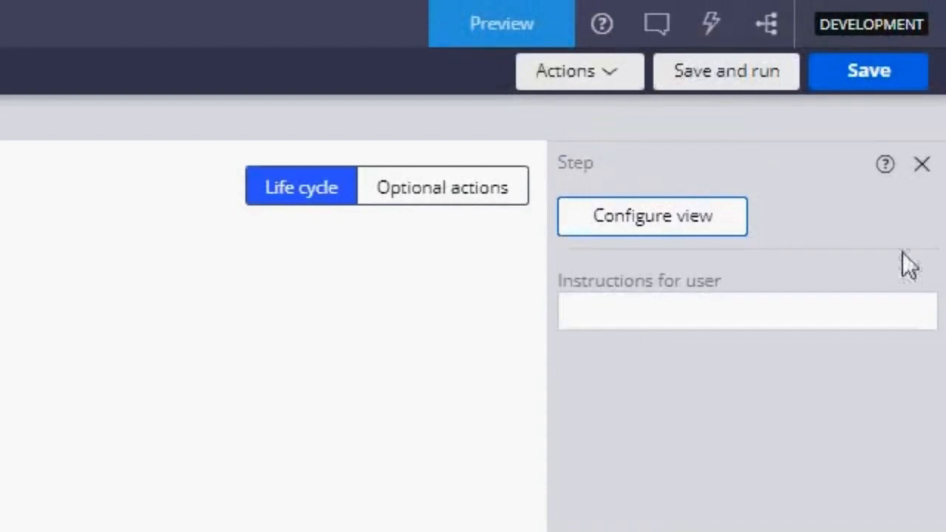
- Review Select hotel's settings: Autocomplete, data view List Hotel, Name as displayed field
left_click(726, 71)
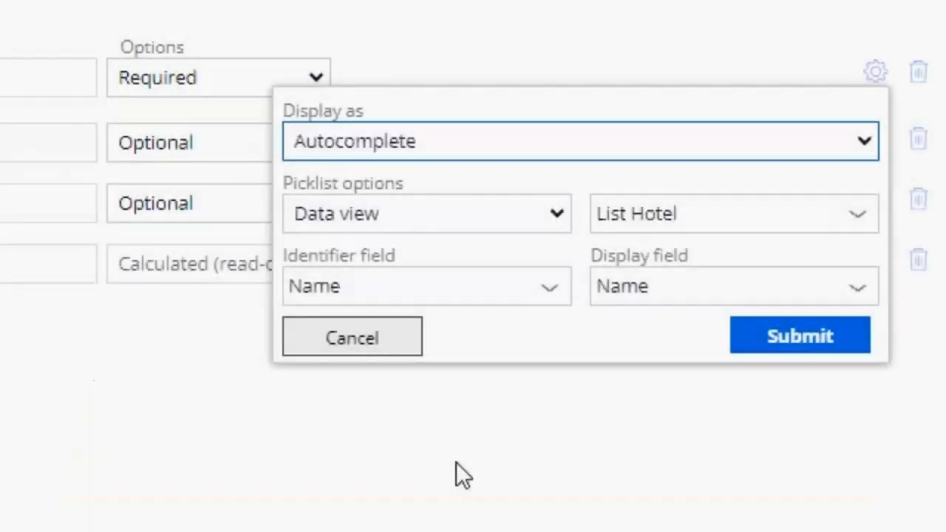
mouse_move(514, 488)
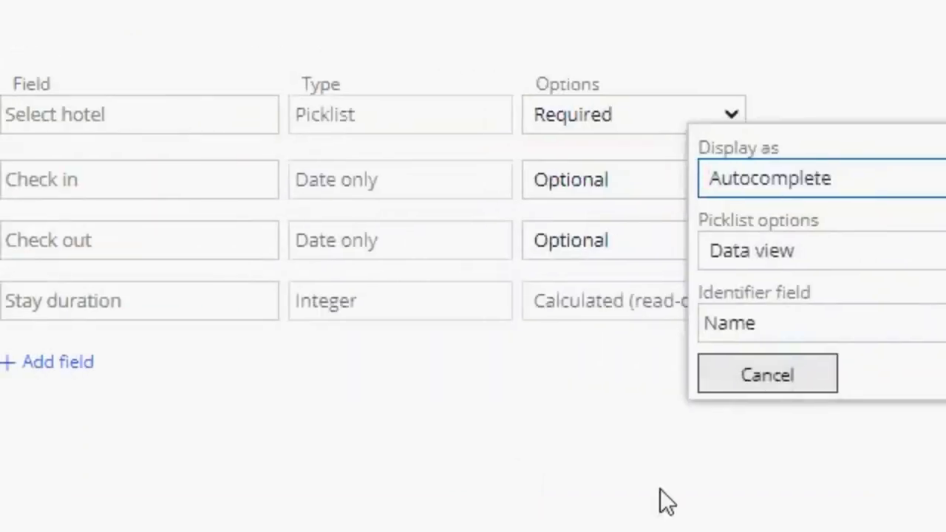
mouse_move(335, 146)
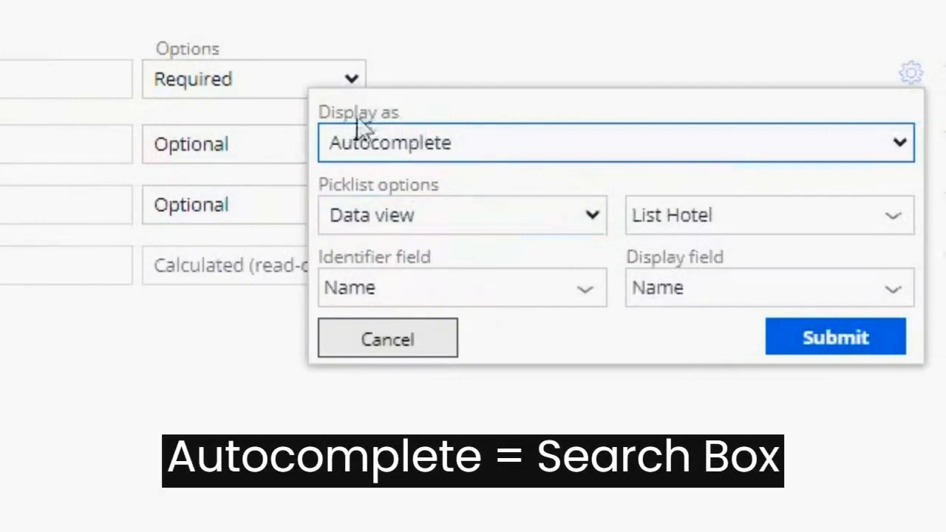
mouse_move(473, 131)
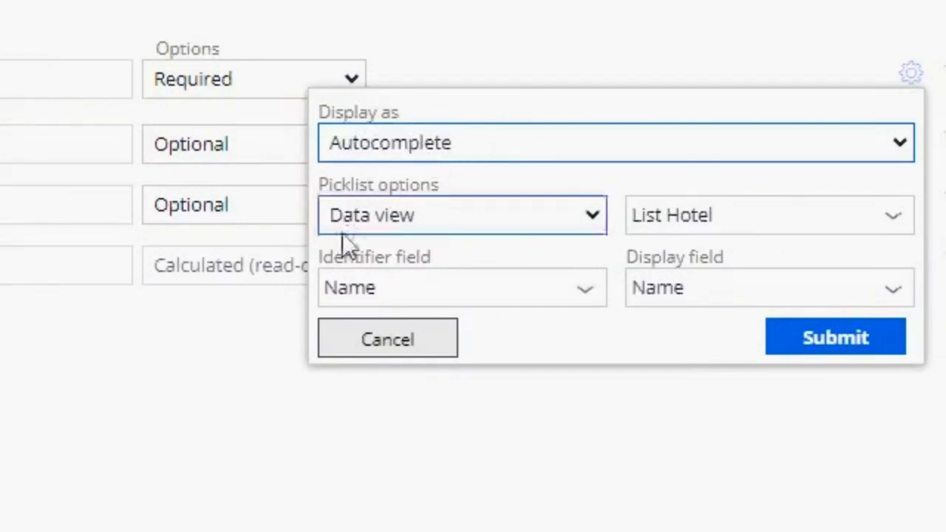
left_click(768, 287)
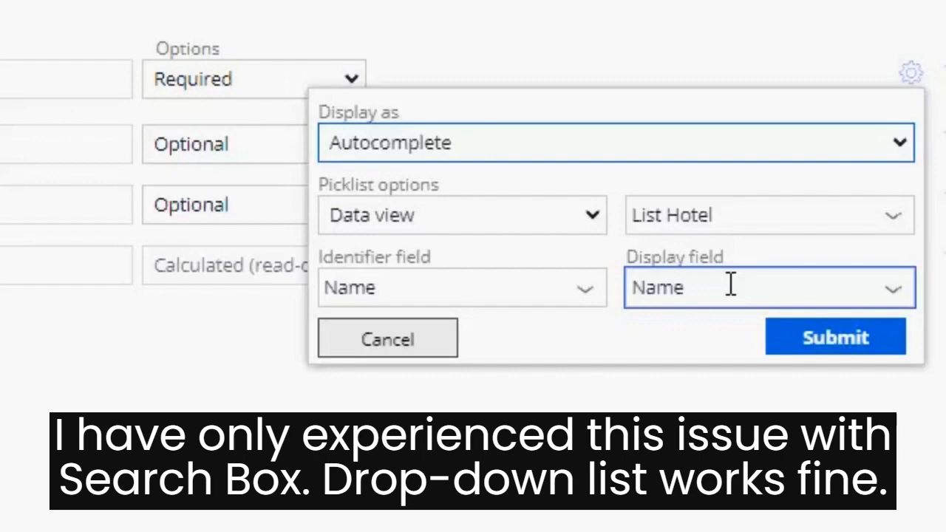
left_click(461, 286)
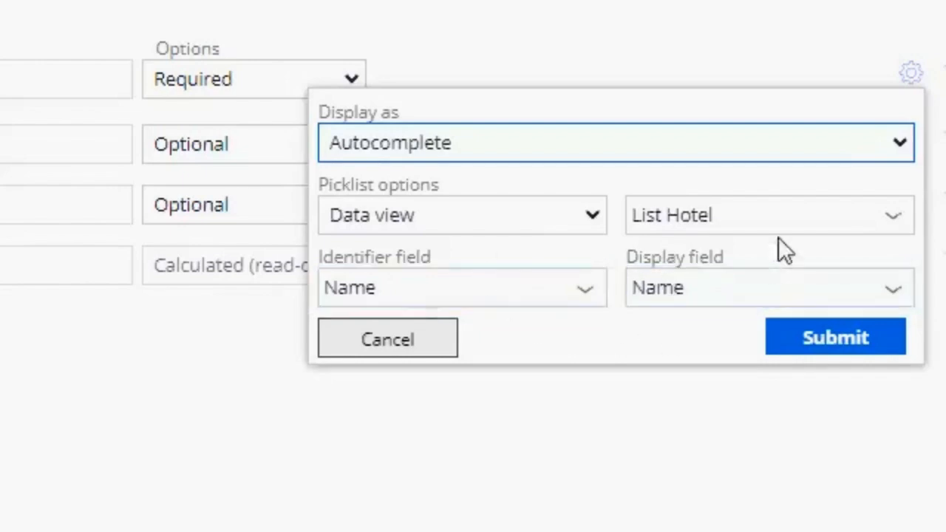
left_click(615, 142)
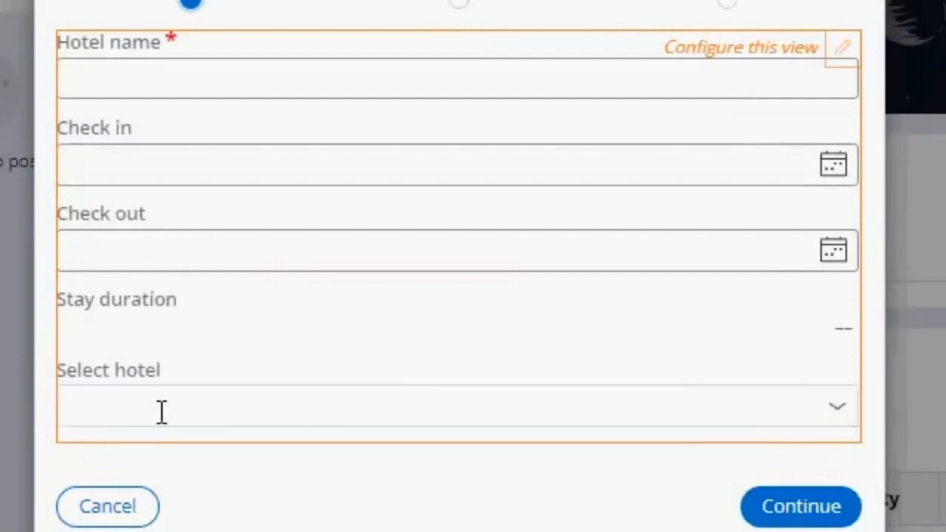
- Search 'Hotel' in the Select hotel box, clear it, and pick The Plaza Hotel from the list
type("Hotel")
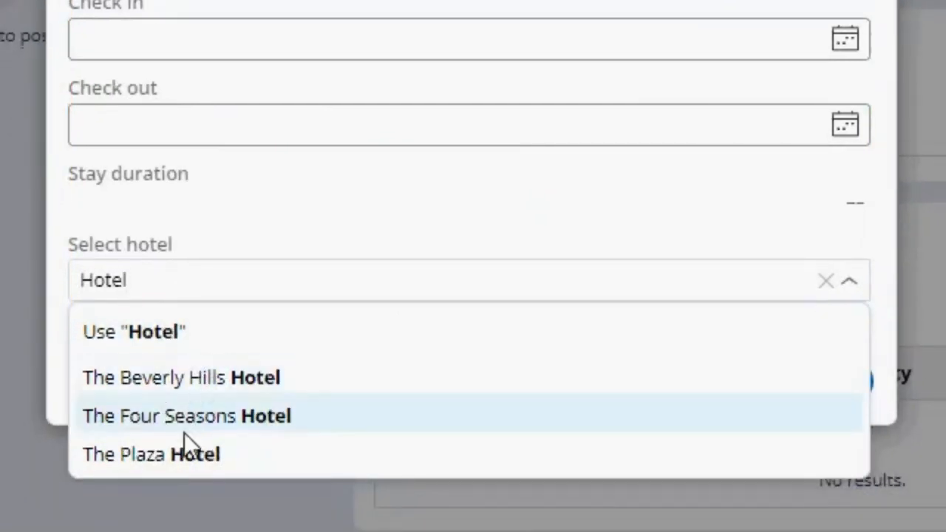
mouse_move(177, 454)
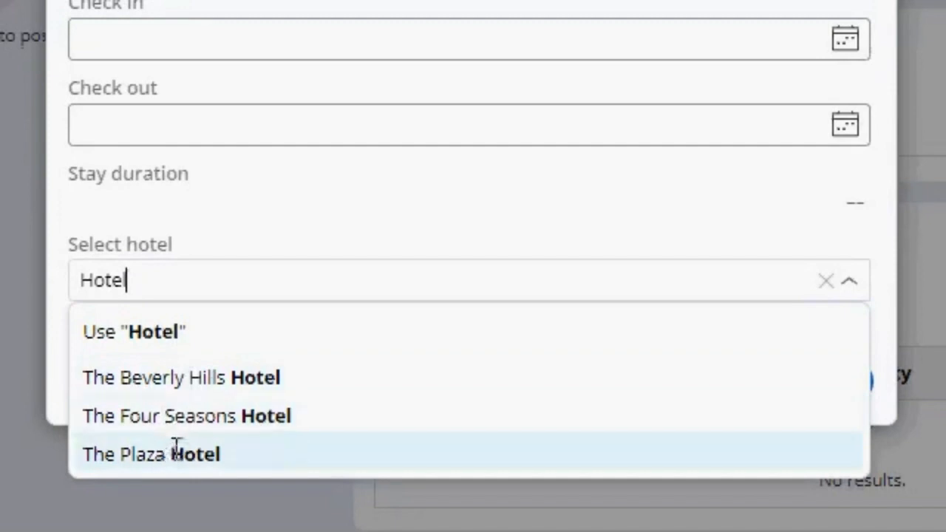
mouse_move(185, 416)
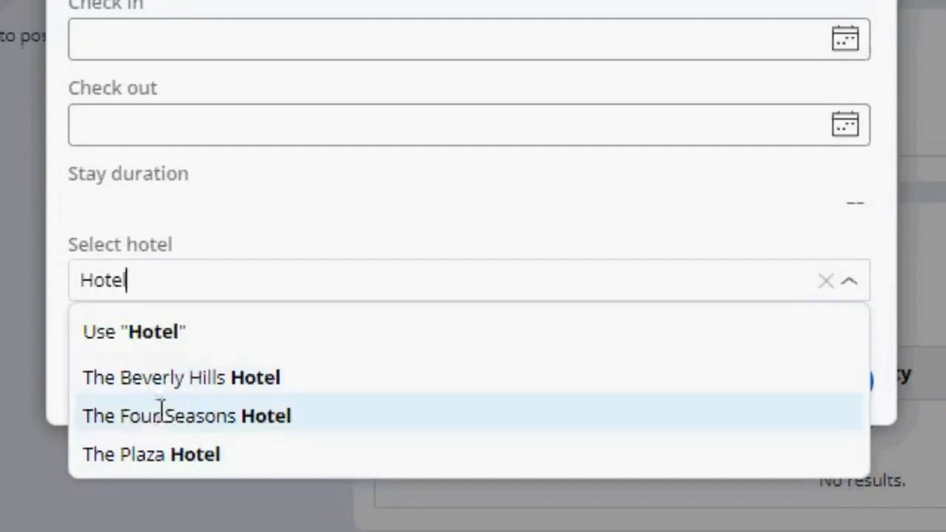
key("Backspace")
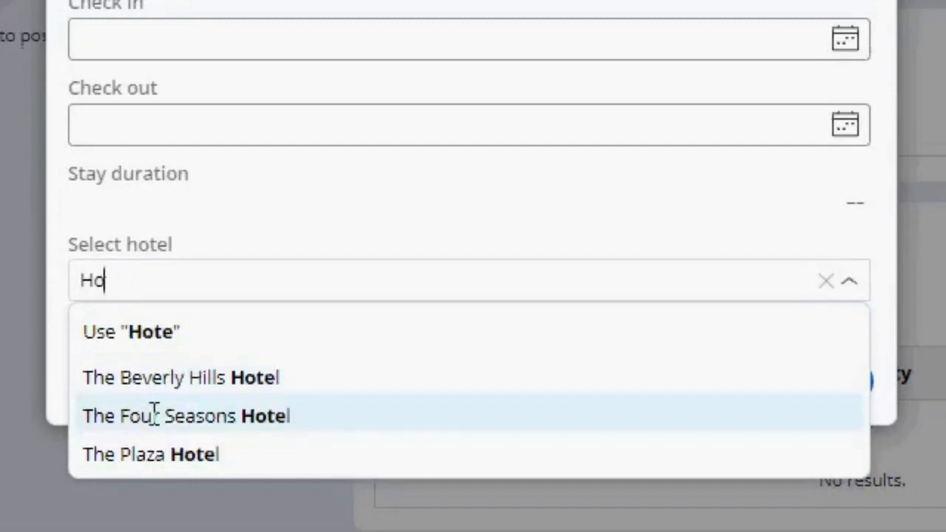
left_click(825, 281)
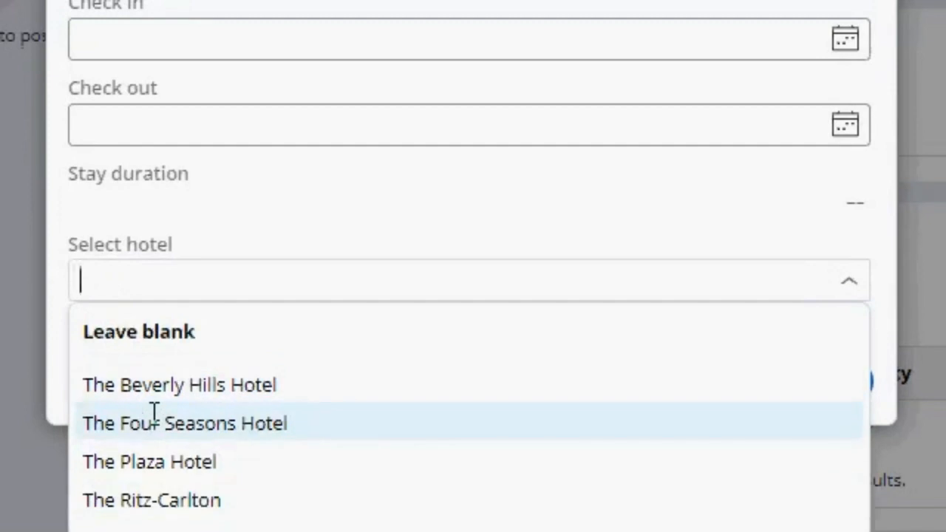
scroll("down", 3)
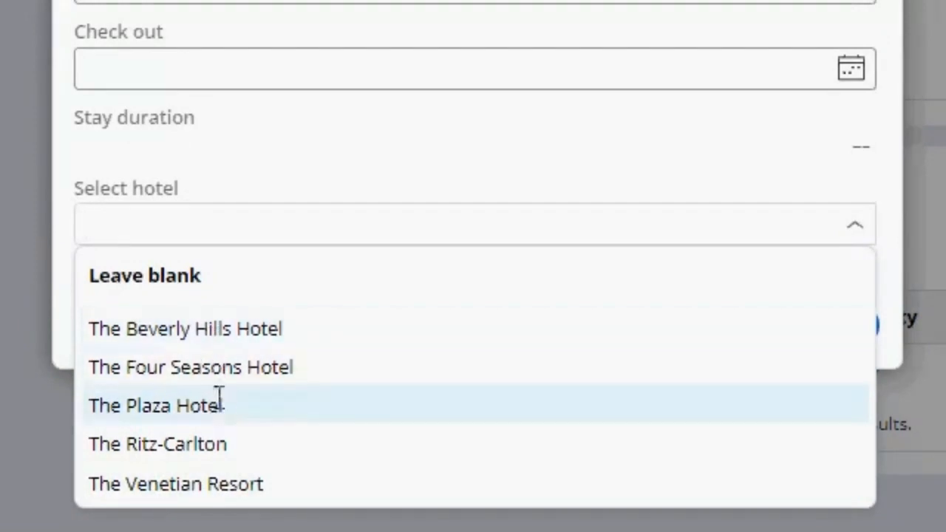
left_click(153, 406)
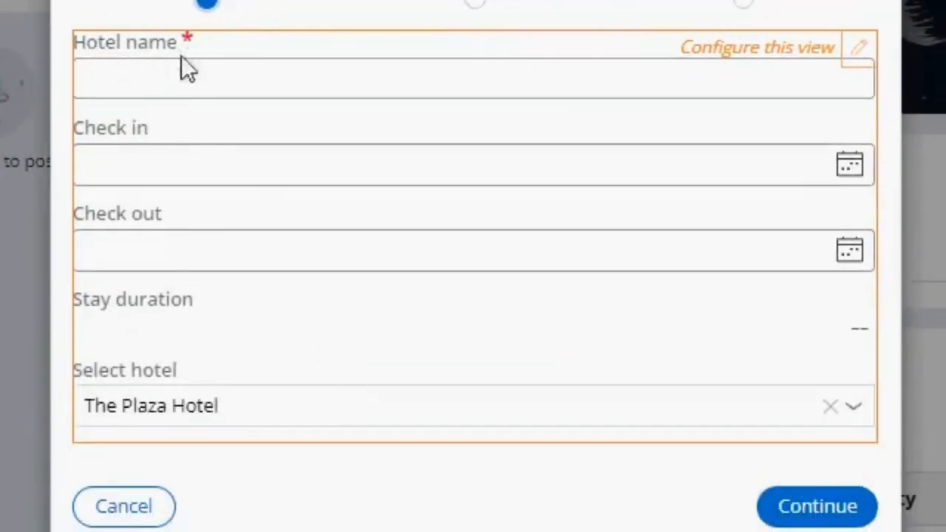
mouse_move(185, 414)
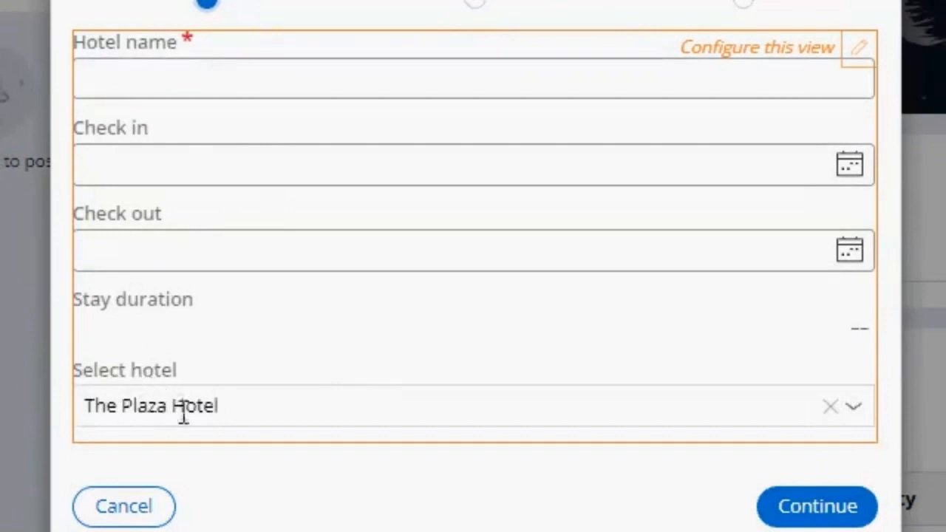
mouse_move(215, 370)
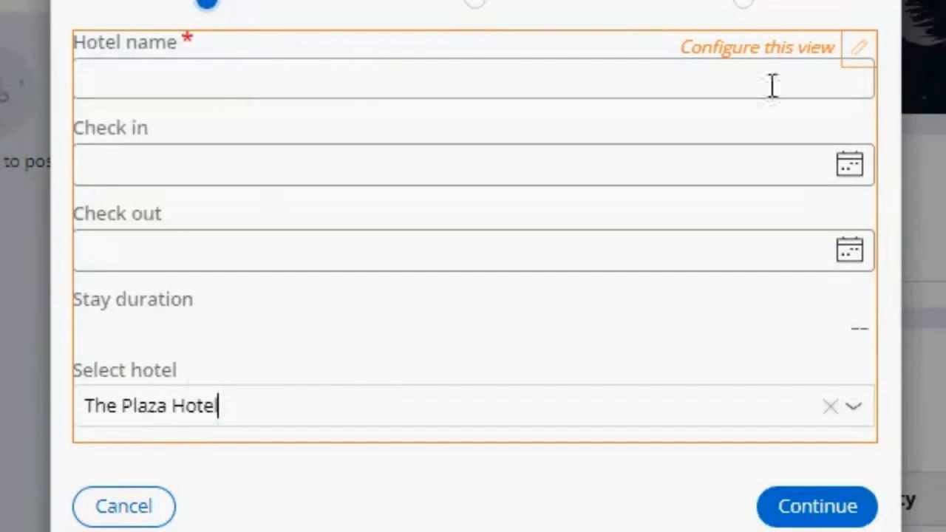
left_click(858, 46)
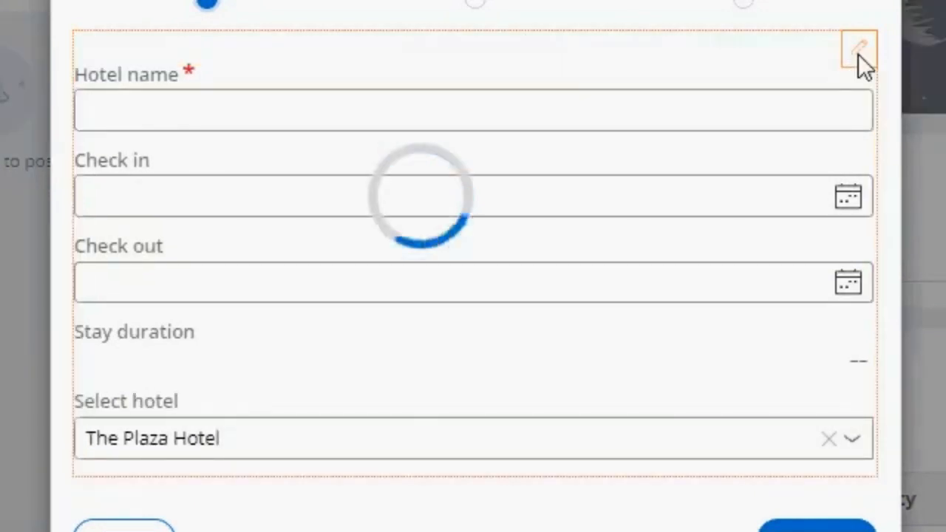
- Move Select hotel above Hotel name and remove Hotel name from the Select Hotel view
left_click(857, 46)
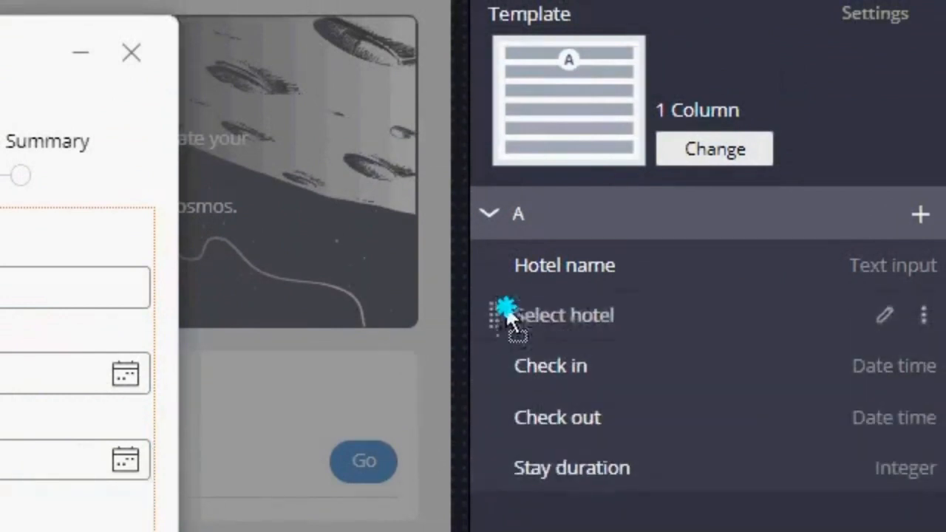
left_click_drag(503, 315, 503, 265)
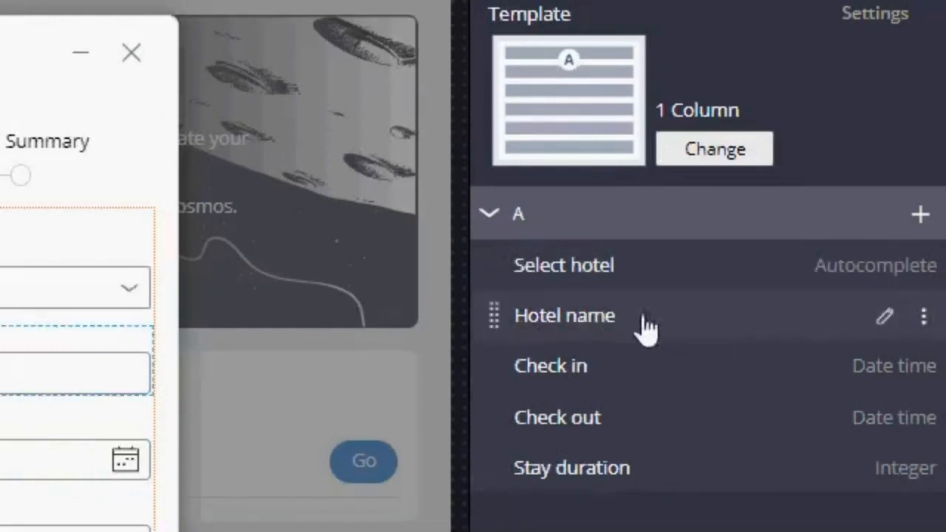
mouse_move(924, 333)
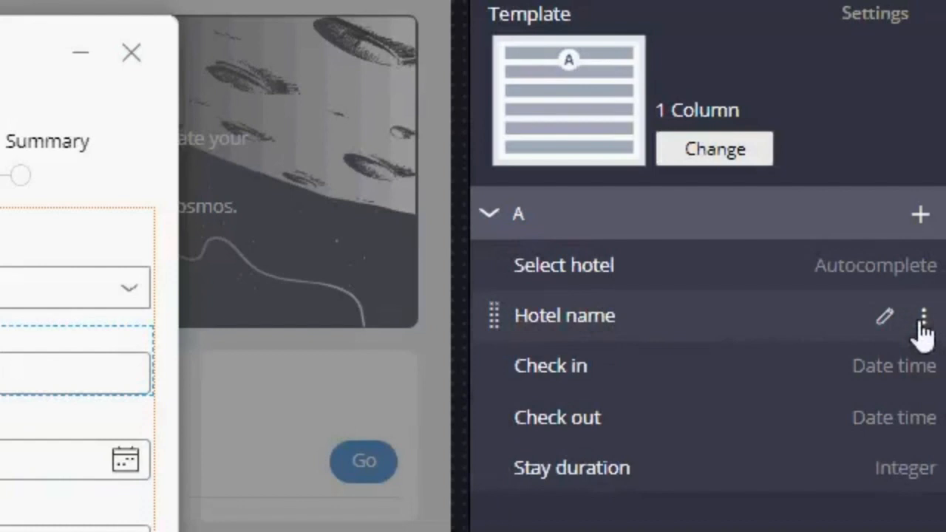
left_click(924, 317)
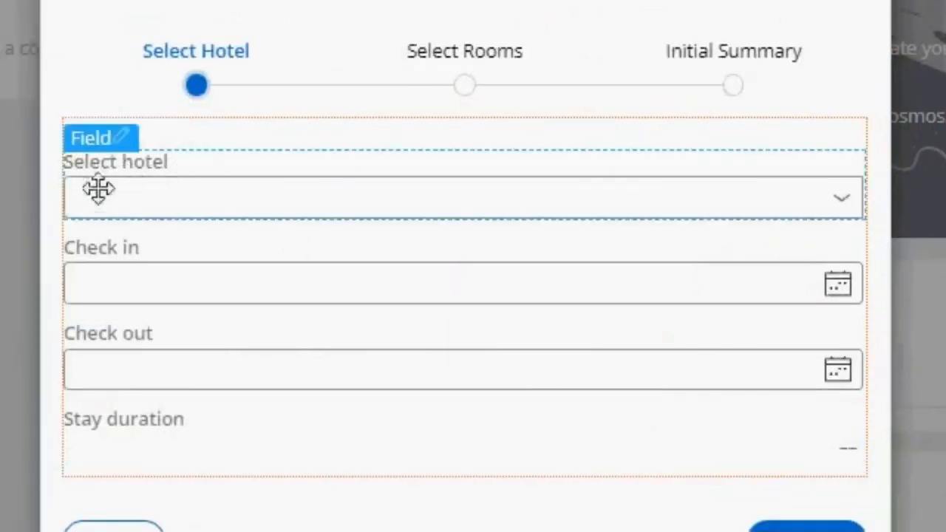
mouse_move(163, 193)
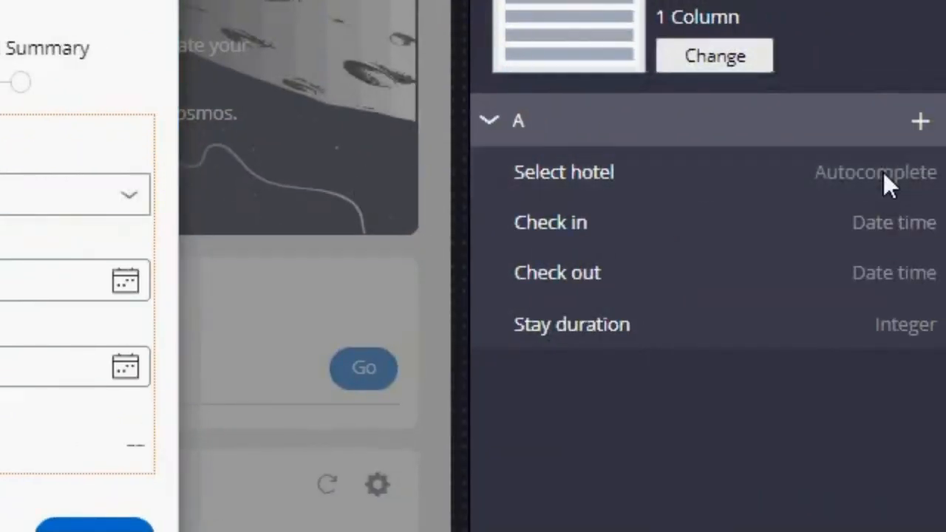
- Set the Select hotel autocomplete's Required option to Always
left_click(564, 172)
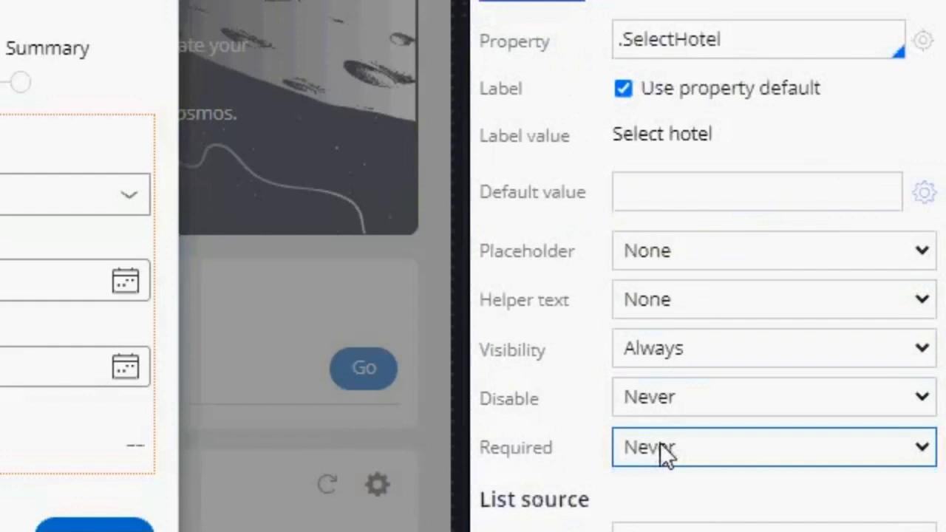
left_click(772, 446)
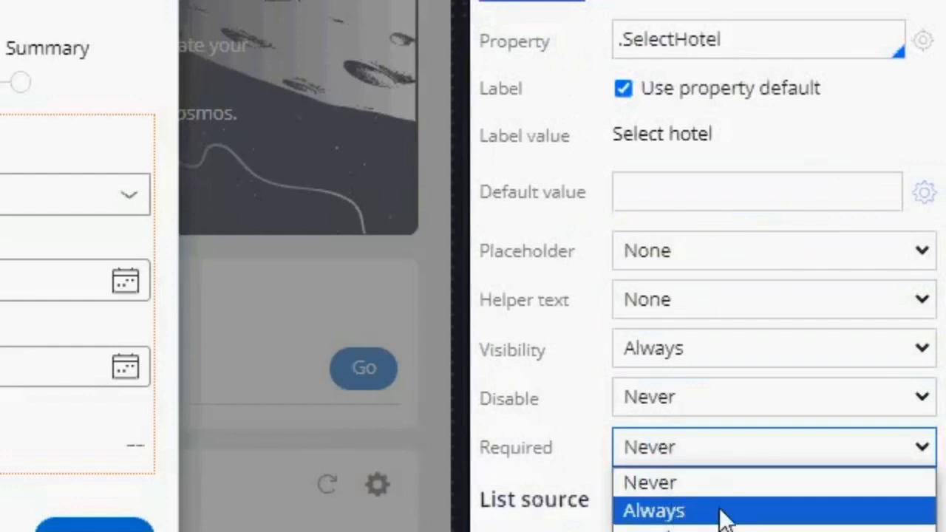
left_click(652, 511)
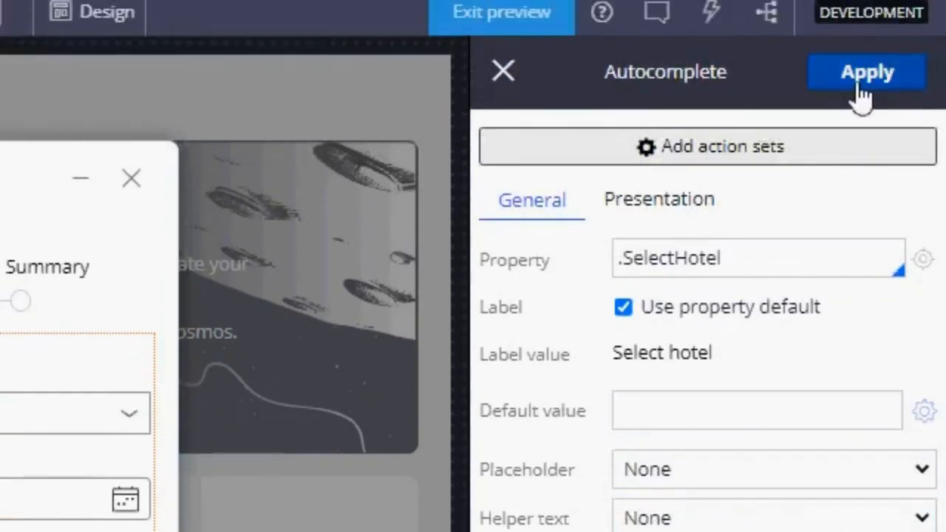
mouse_move(503, 74)
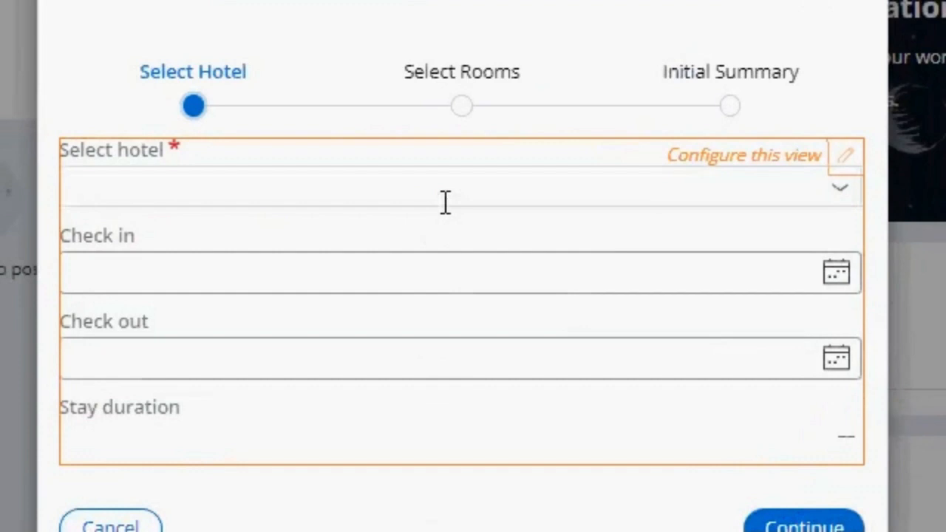
- Choose The Plaza Hotel for Select hotel and continue to the Initial Summary step
left_click(443, 188)
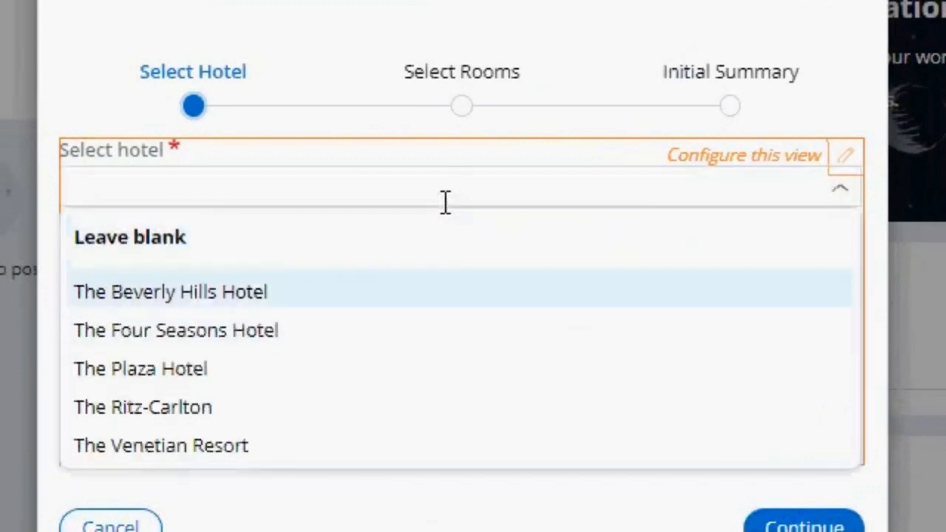
left_click(139, 368)
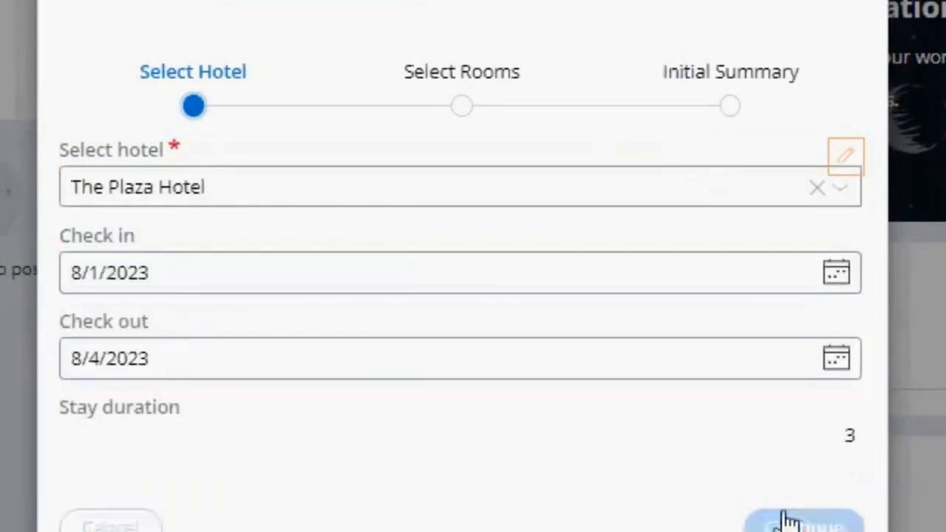
left_click(804, 521)
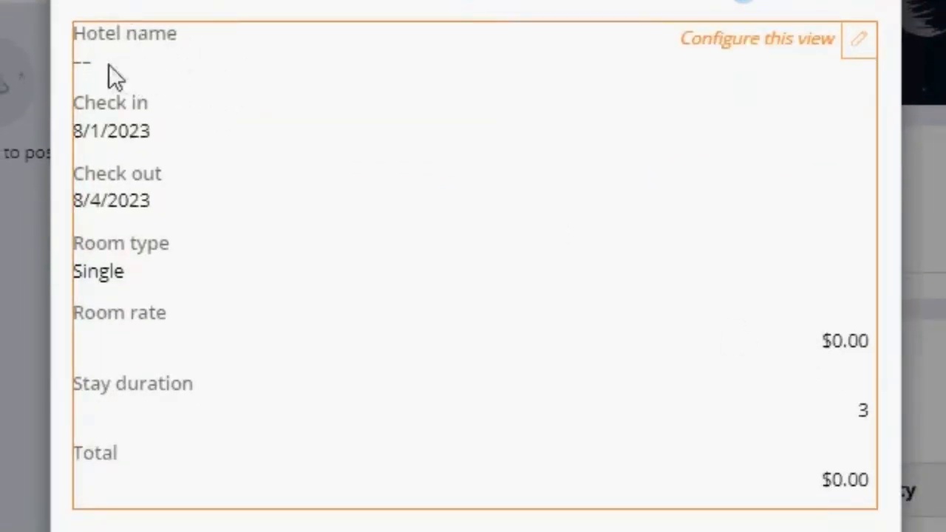
mouse_move(214, 52)
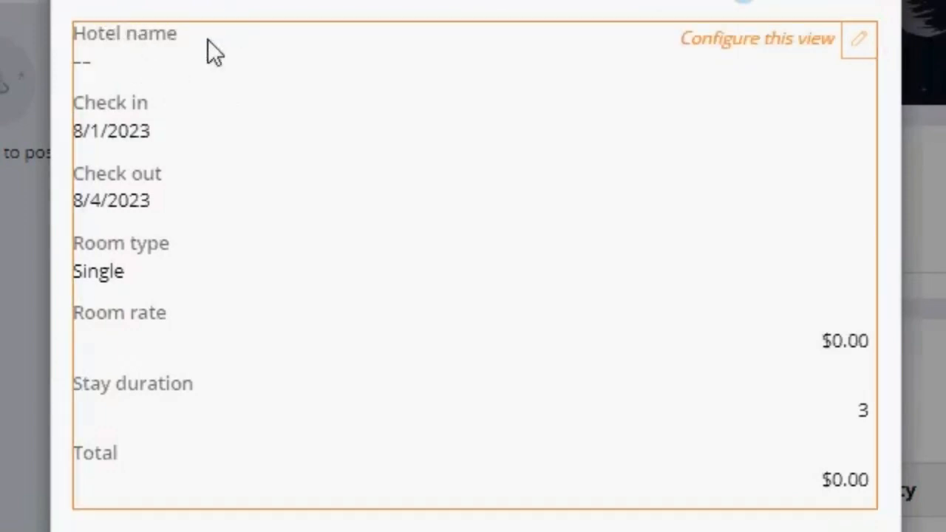
mouse_move(131, 71)
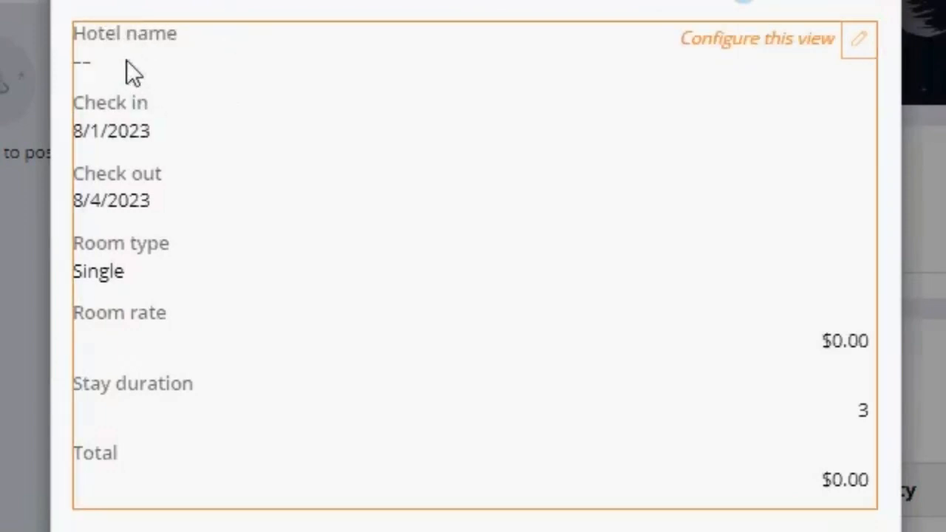
mouse_move(120, 71)
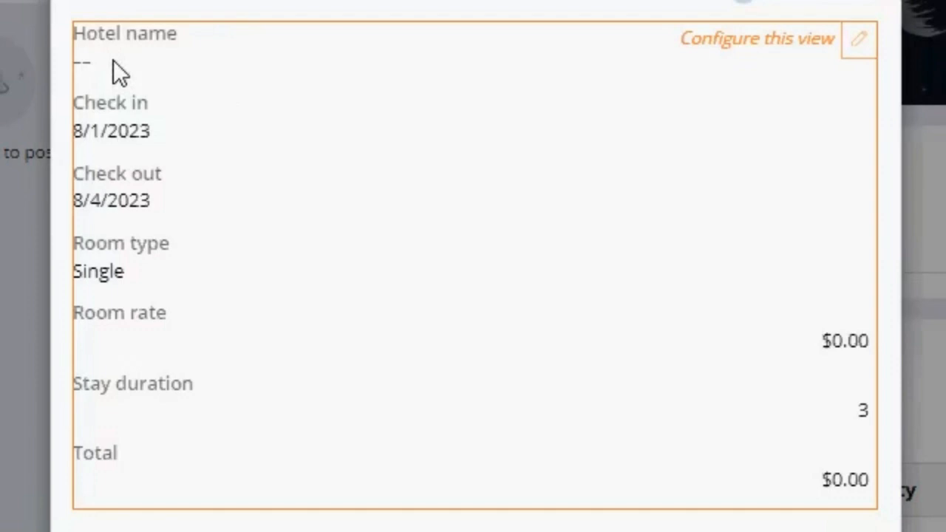
mouse_move(757, 38)
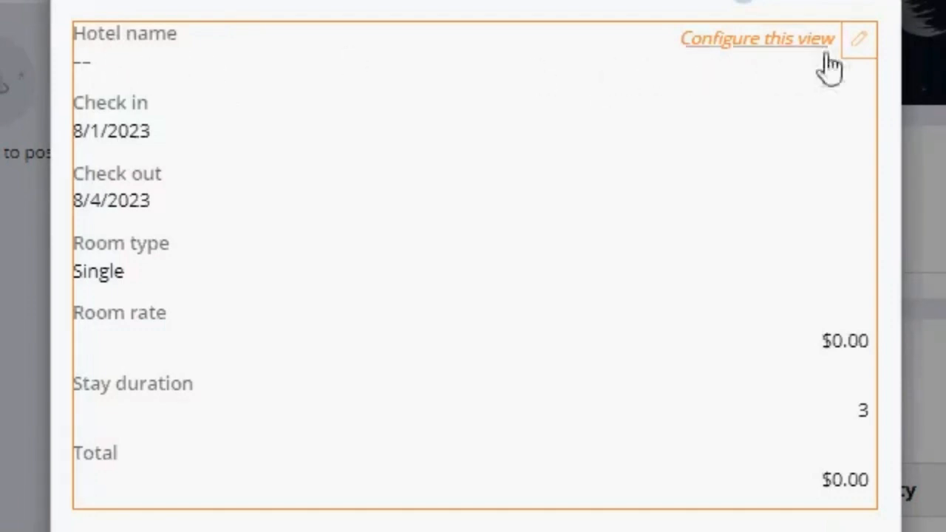
- Add the Select hotel field to the Initial Summary view in place of Hotel name
left_click(756, 38)
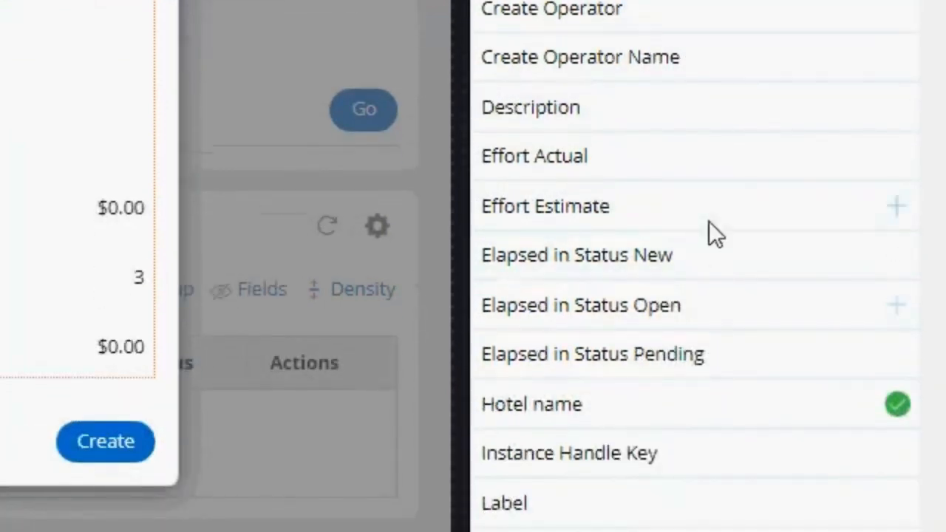
scroll("down", 3)
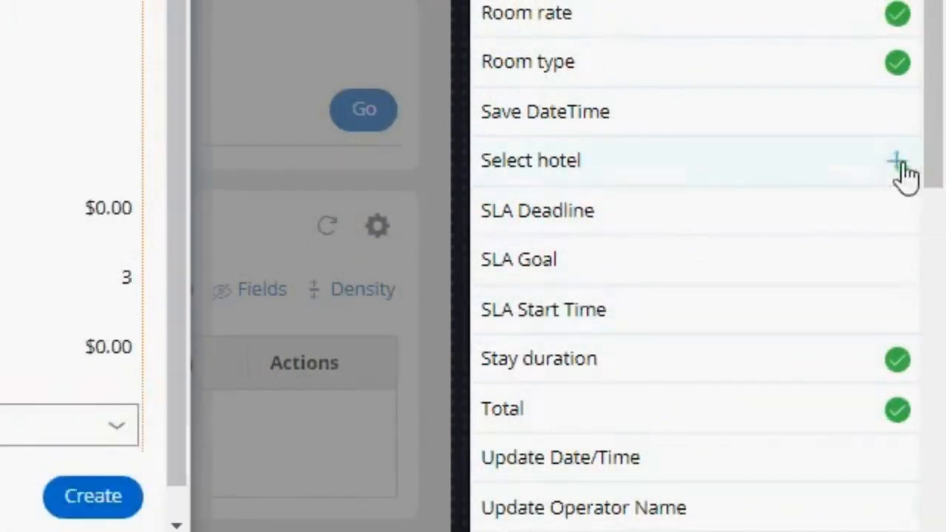
left_click(894, 160)
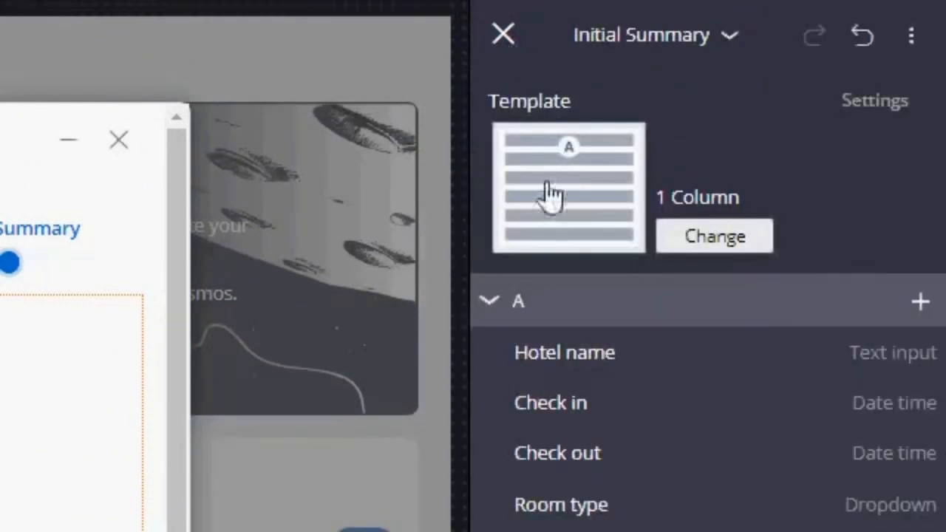
scroll("down", 3)
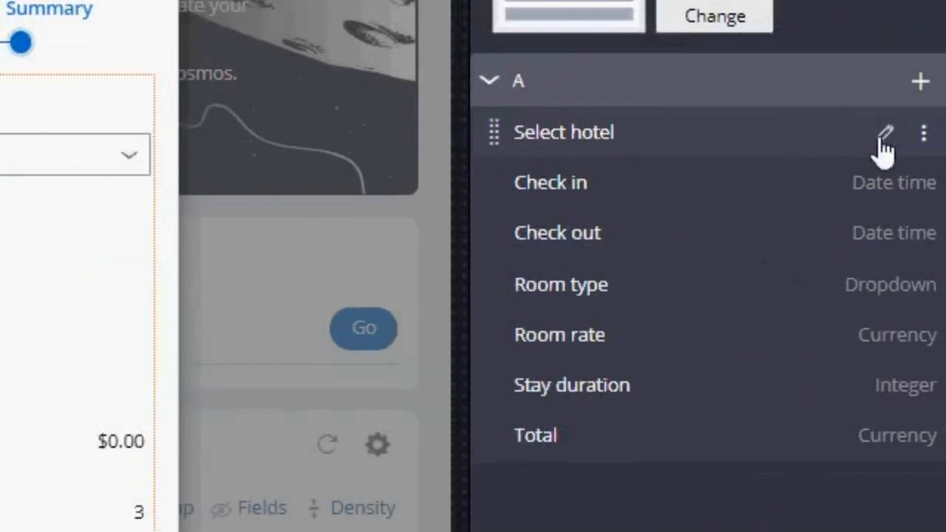
- Set Select hotel's edit options to Read-only (always) in its presentation settings
left_click(885, 133)
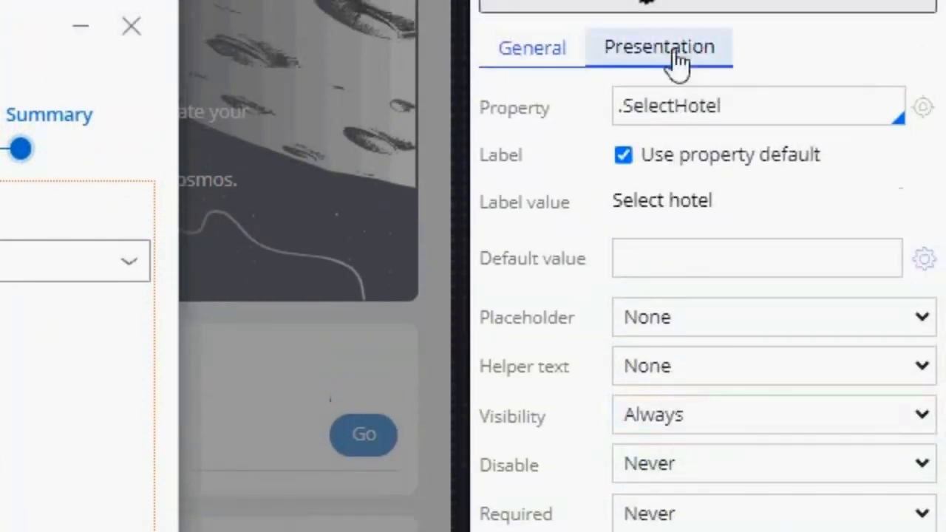
left_click(658, 46)
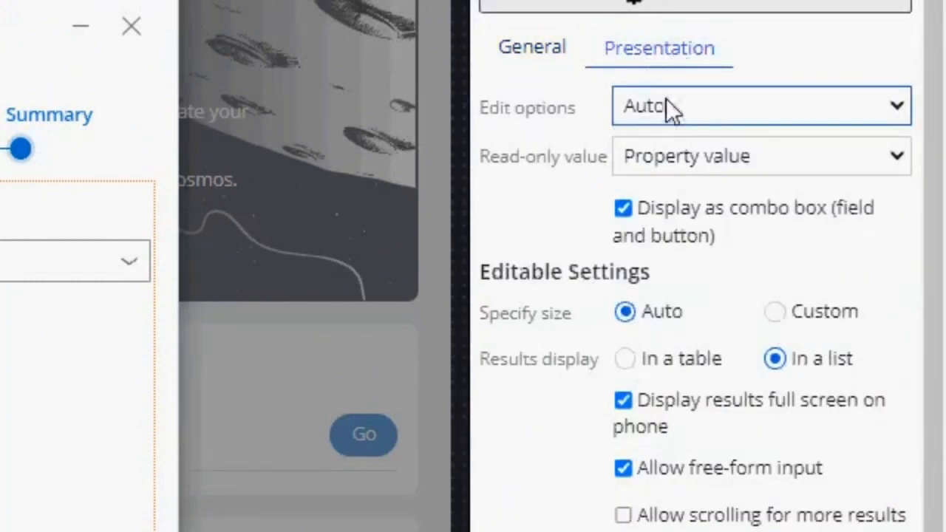
left_click(760, 107)
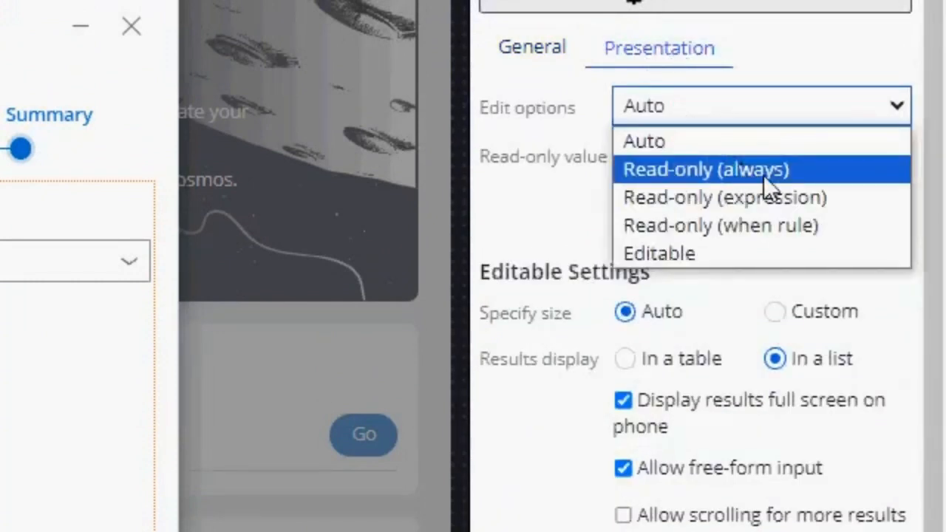
left_click(704, 168)
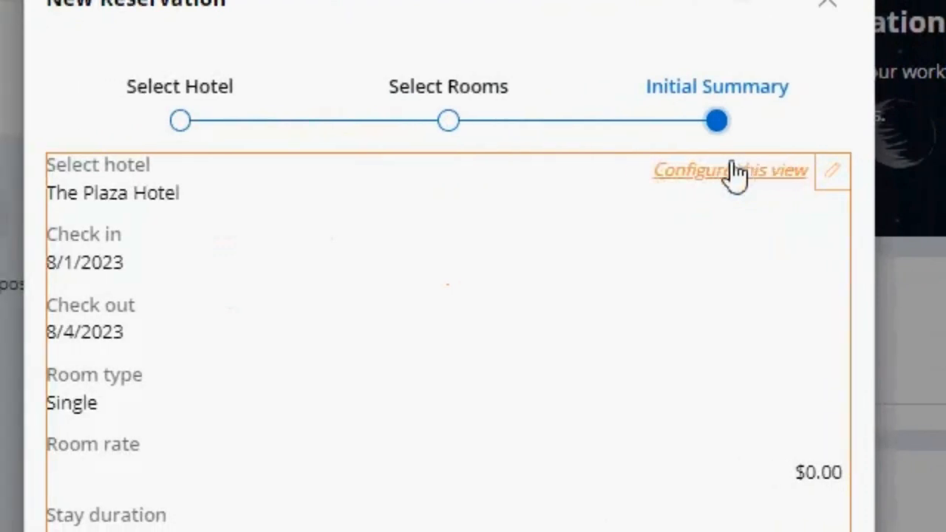
mouse_move(553, 393)
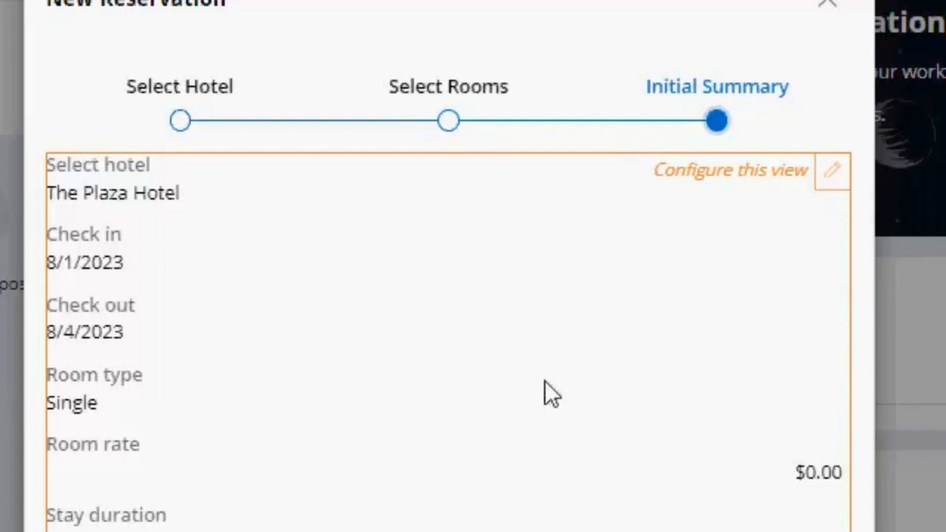
scroll("down", 3)
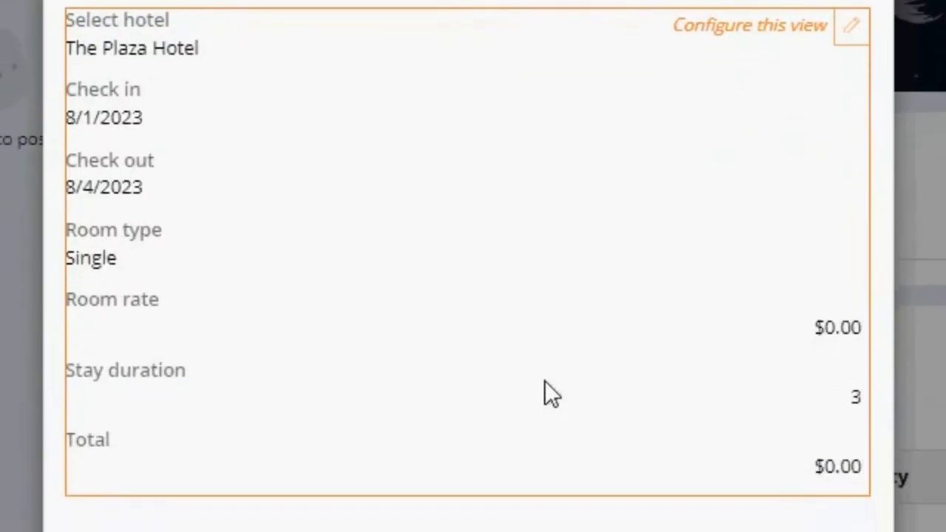
mouse_move(408, 367)
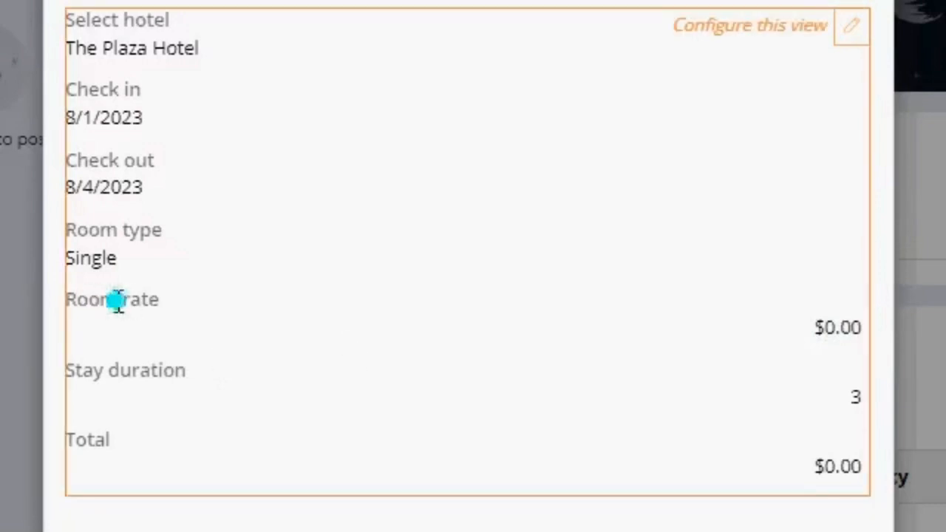
double_click(837, 328)
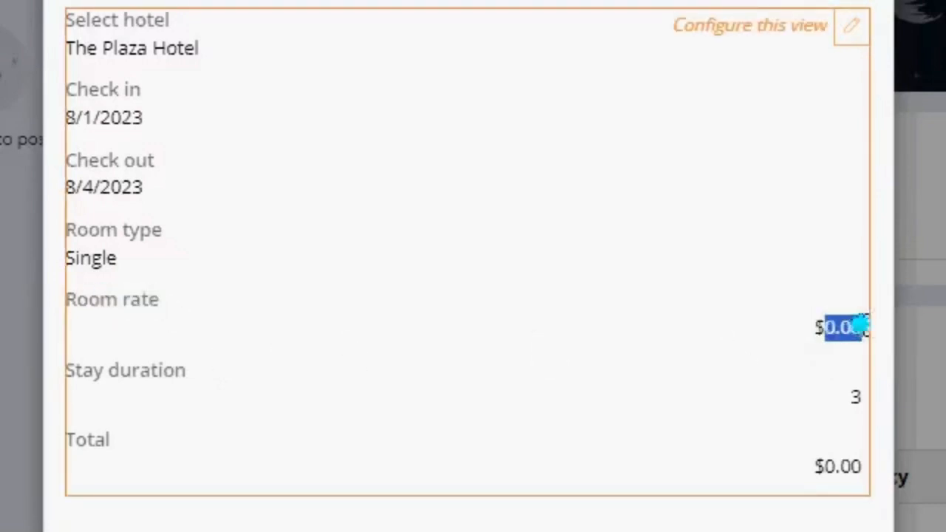